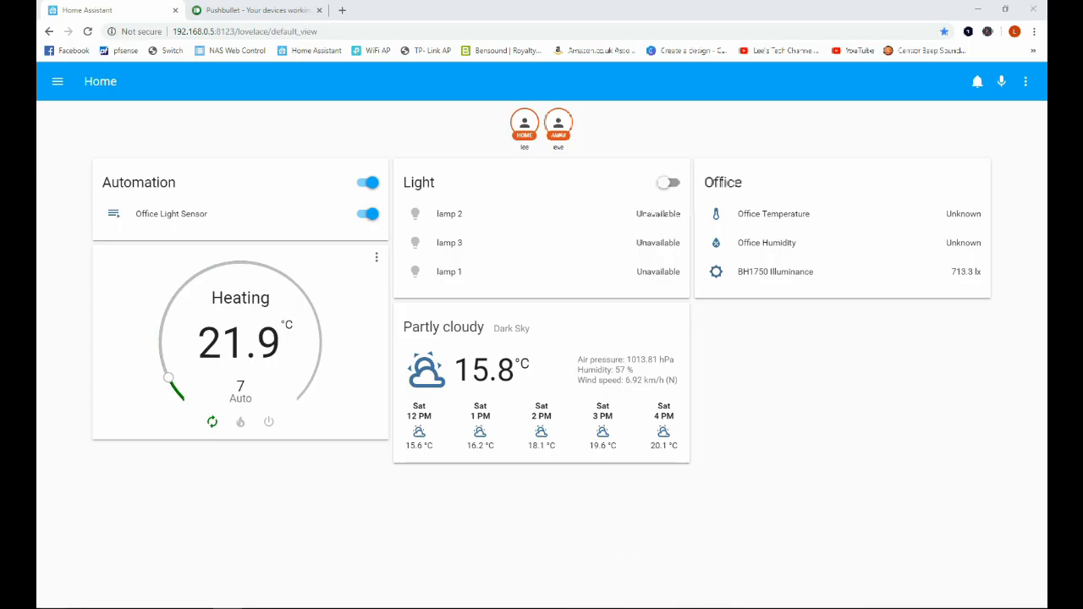
Switch the browser to the Pushbullet website home page.
left_click(254, 10)
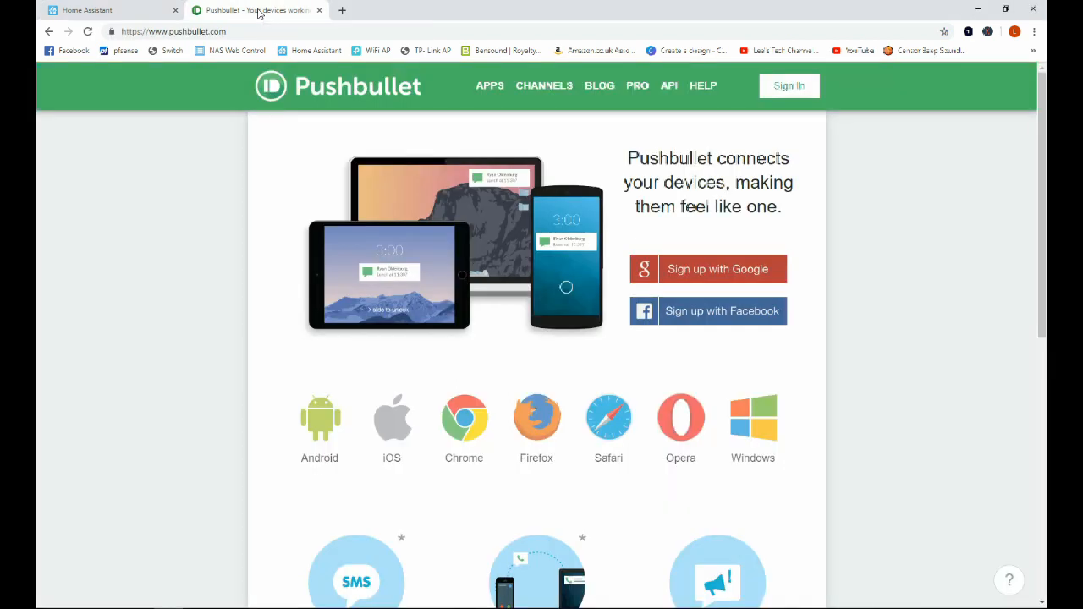
mouse_move(169, 51)
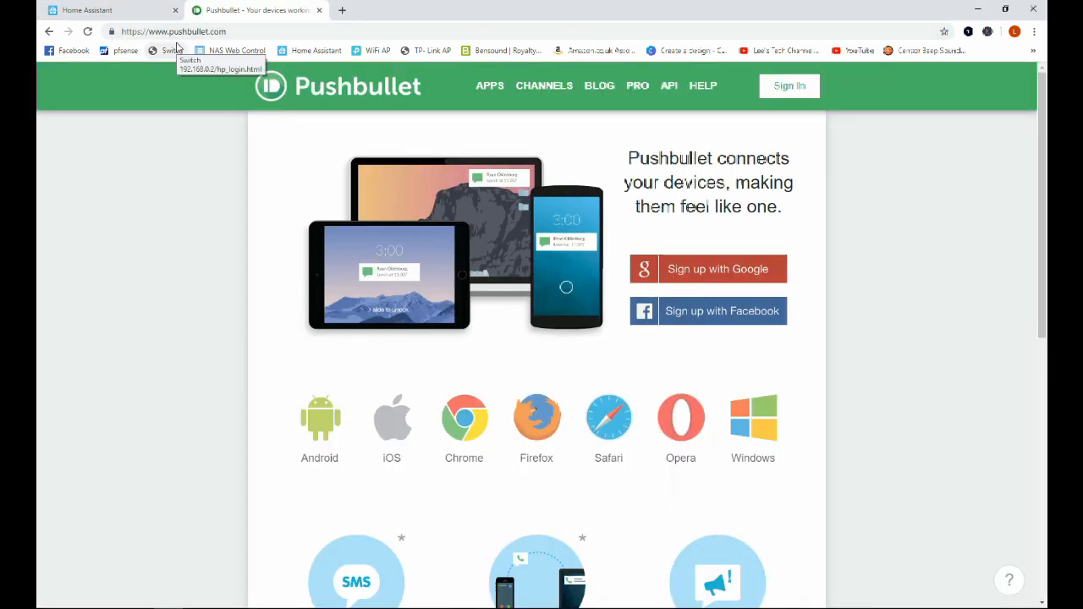
mouse_move(189, 78)
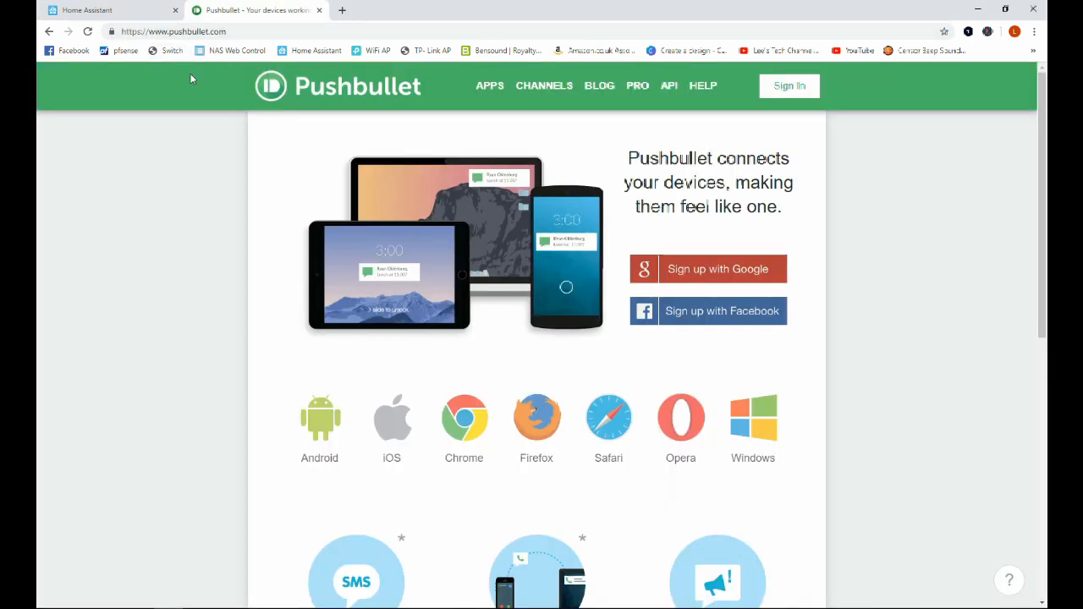
mouse_move(172, 153)
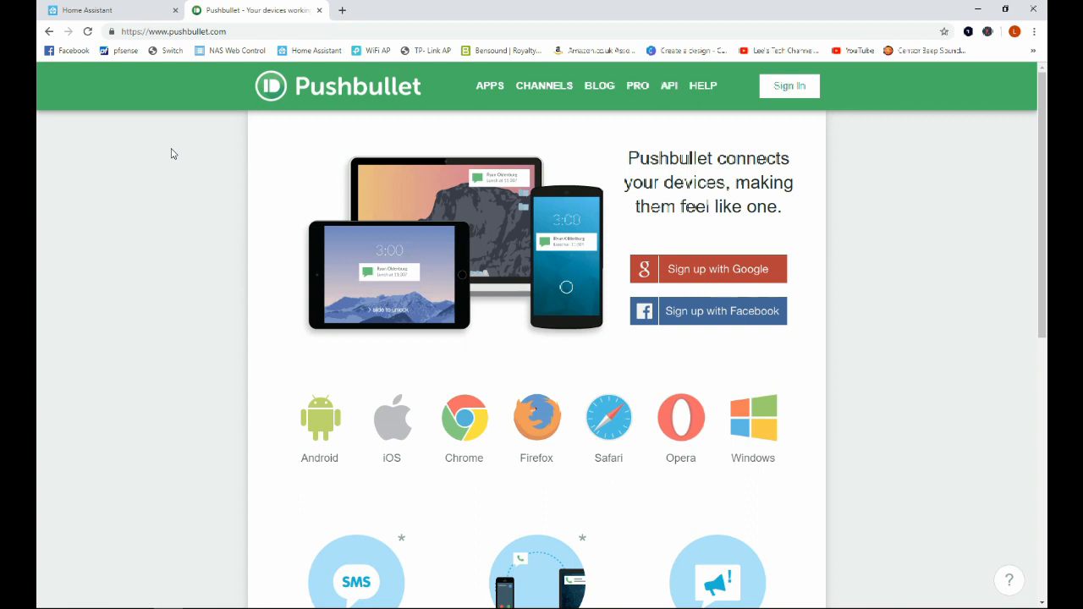
mouse_move(692, 268)
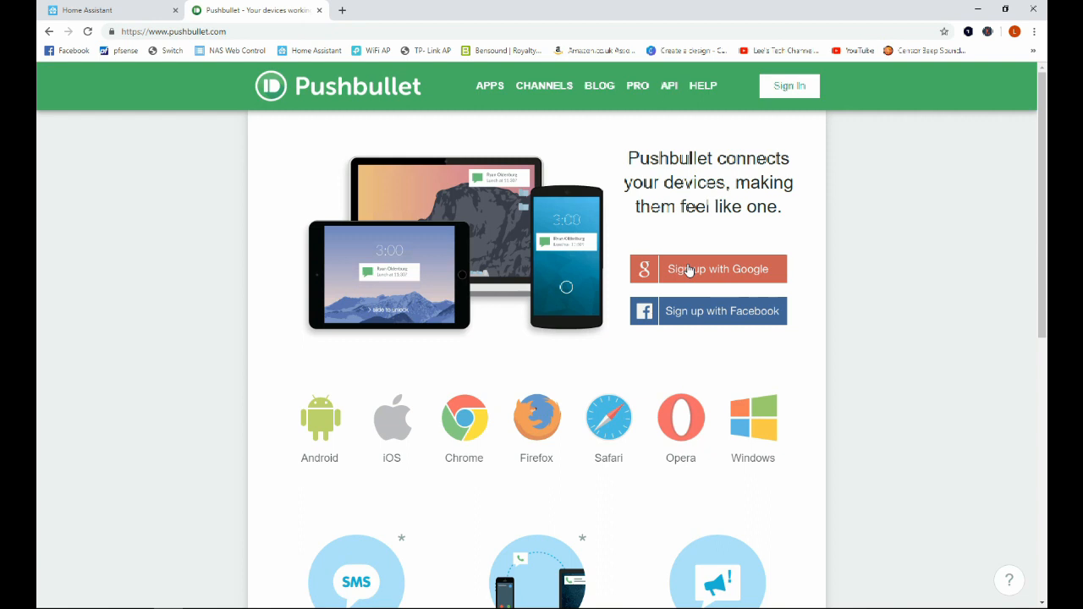
mouse_move(643, 349)
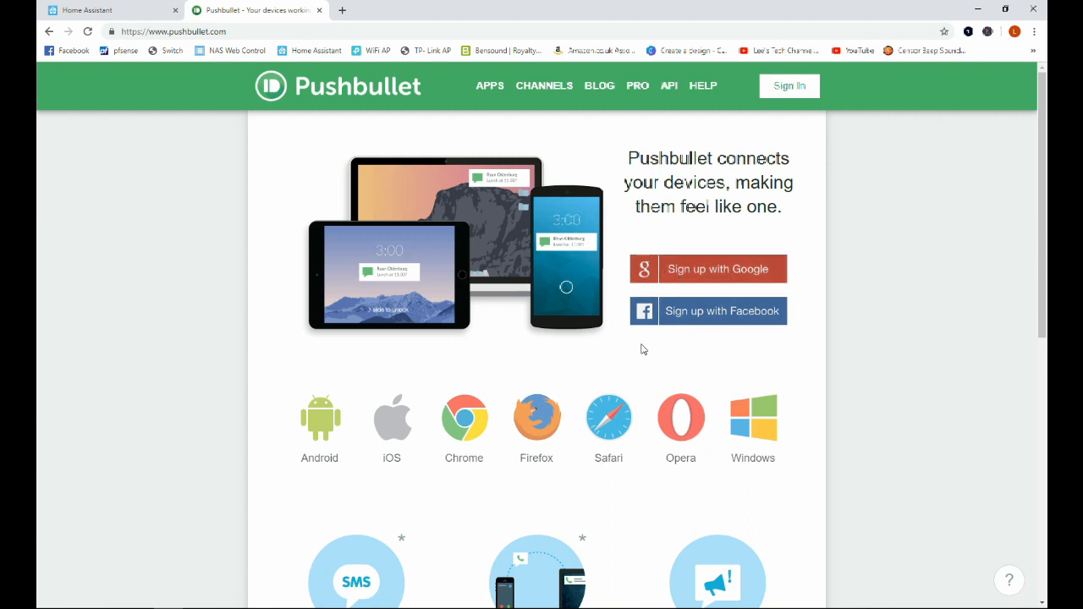
mouse_move(770, 247)
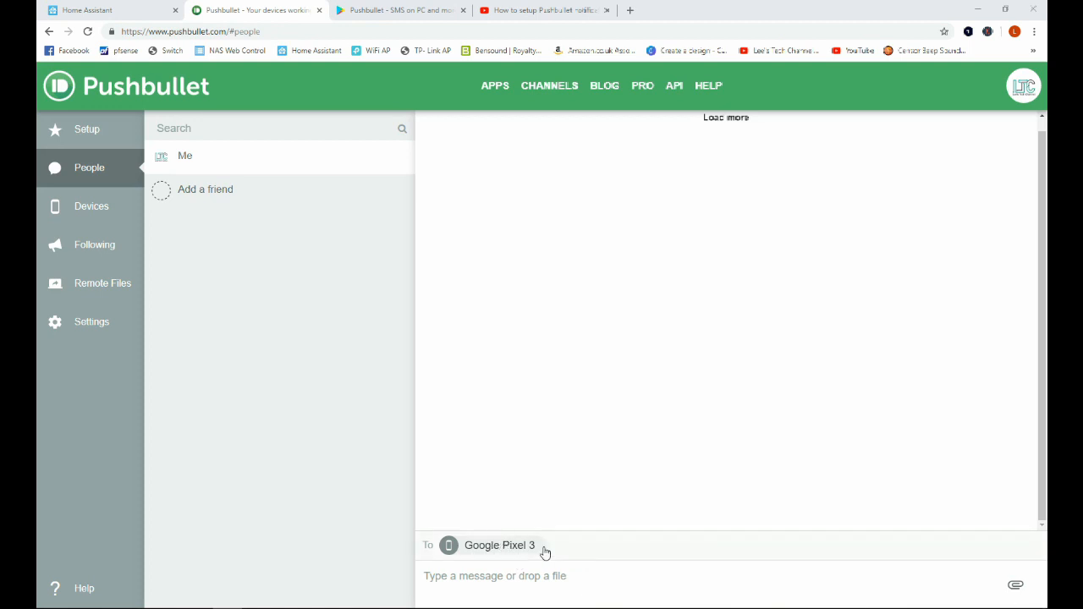
mouse_move(437, 433)
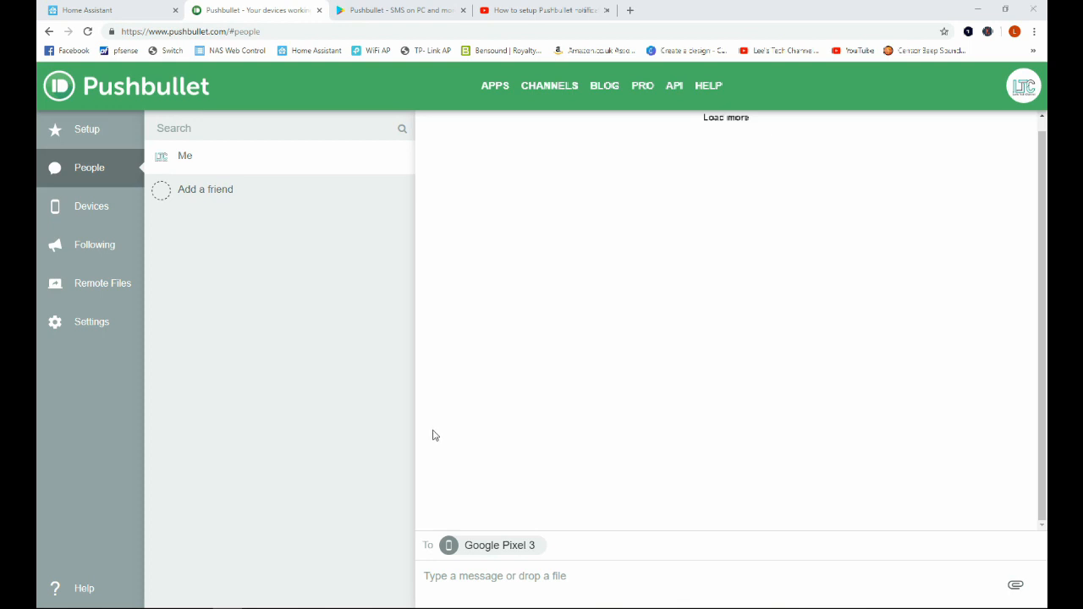
mouse_move(68, 363)
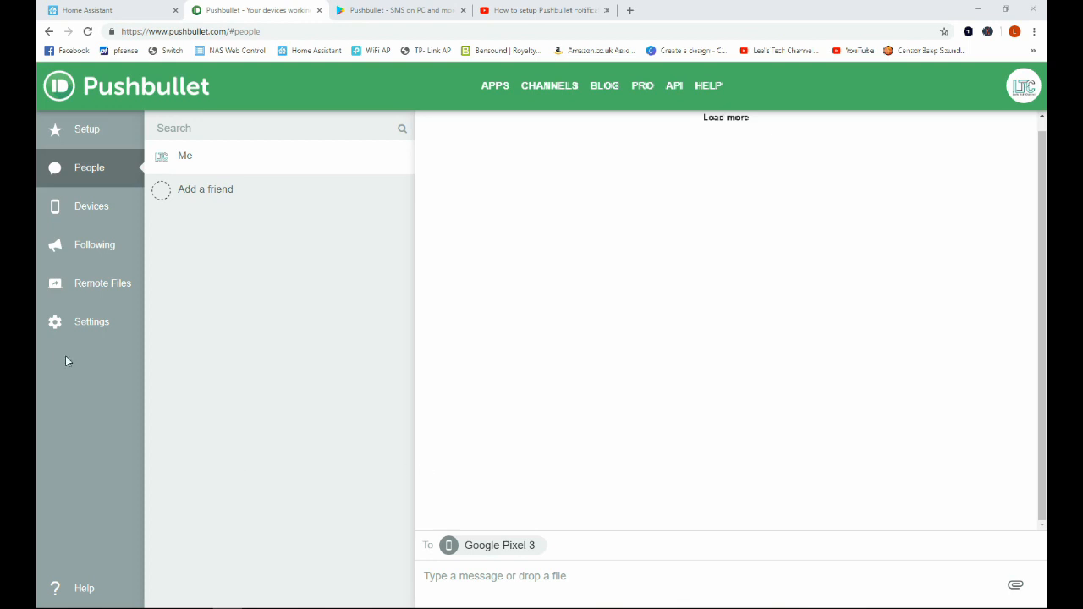
Generate a new access token in the Pushbullet account settings.
left_click(91, 322)
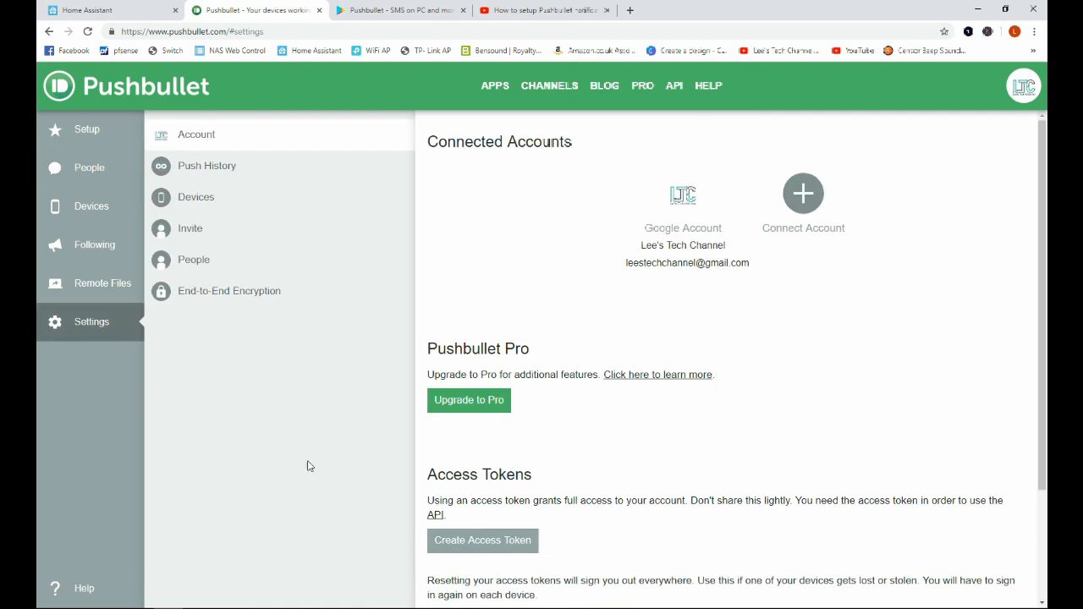
scroll("down", 3)
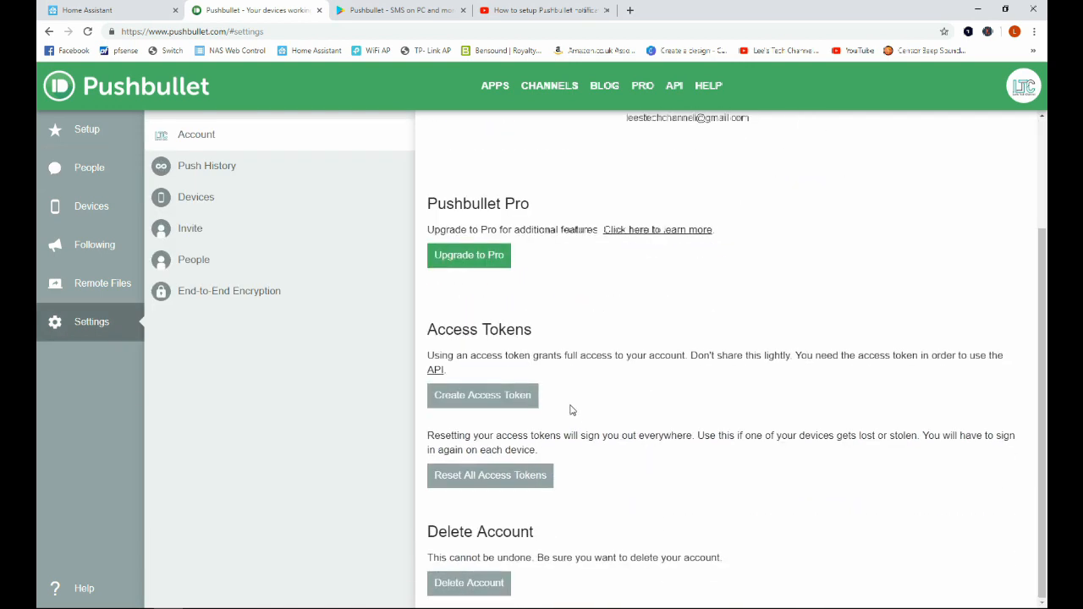
left_click(483, 396)
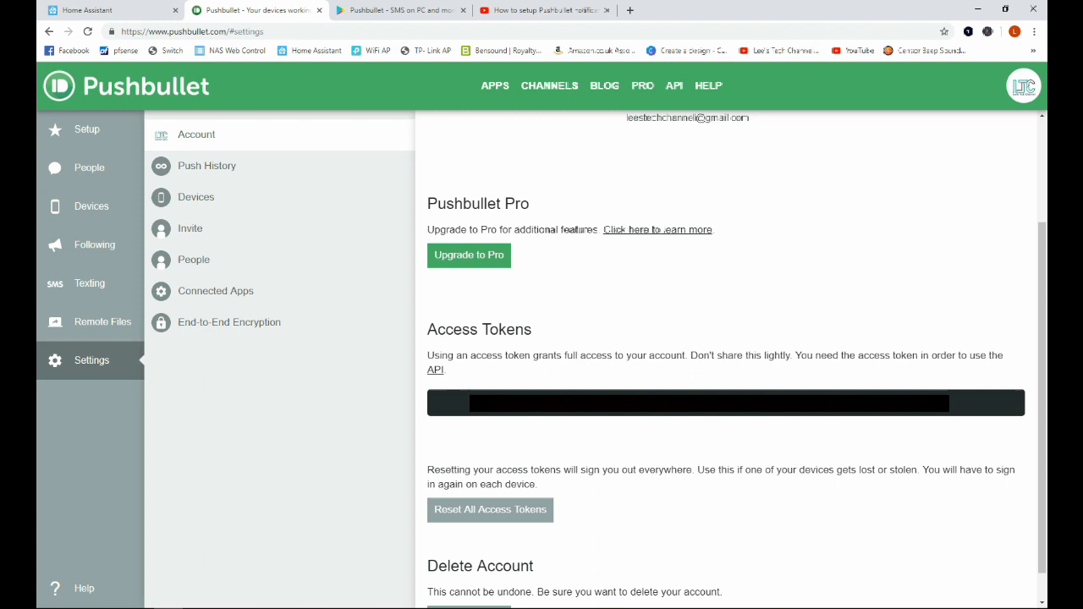
mouse_move(702, 415)
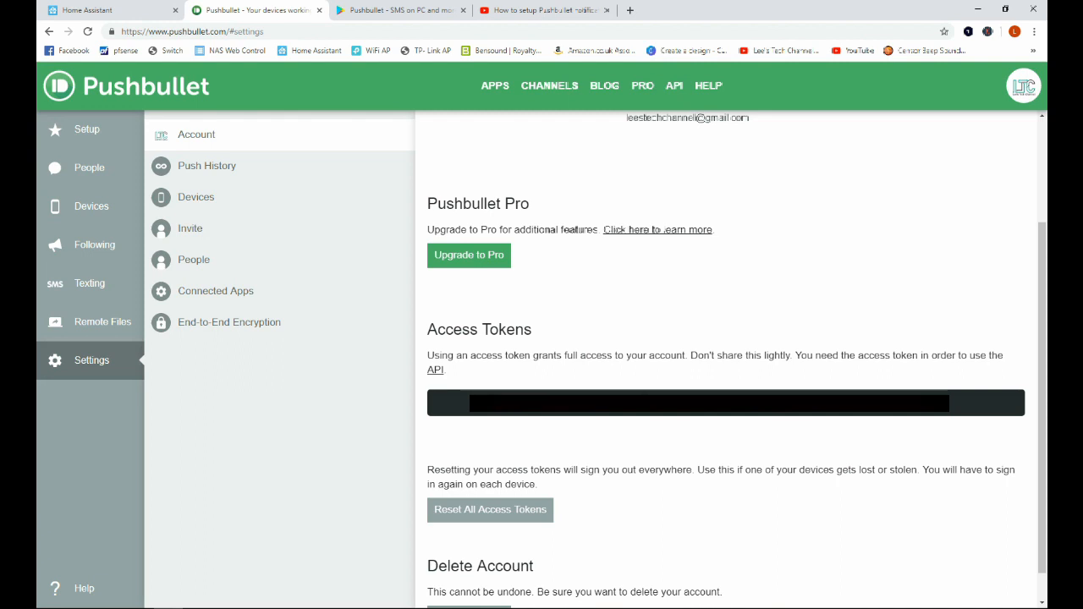
mouse_move(710, 433)
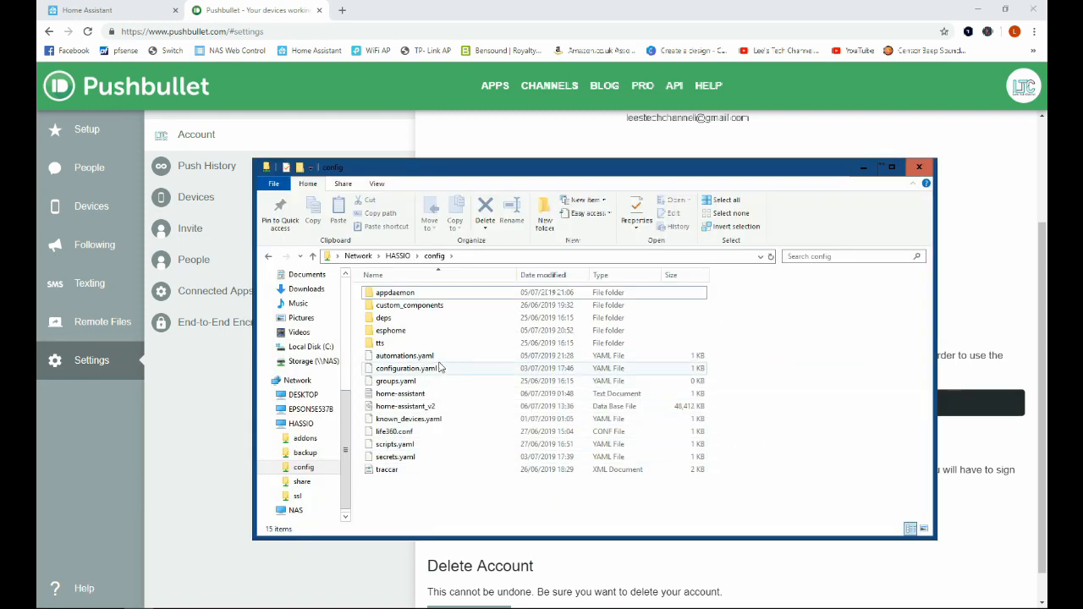
Open configuration.yaml in Notepad++ via Edit with Notepad++ and maximize the editor.
left_click(406, 369)
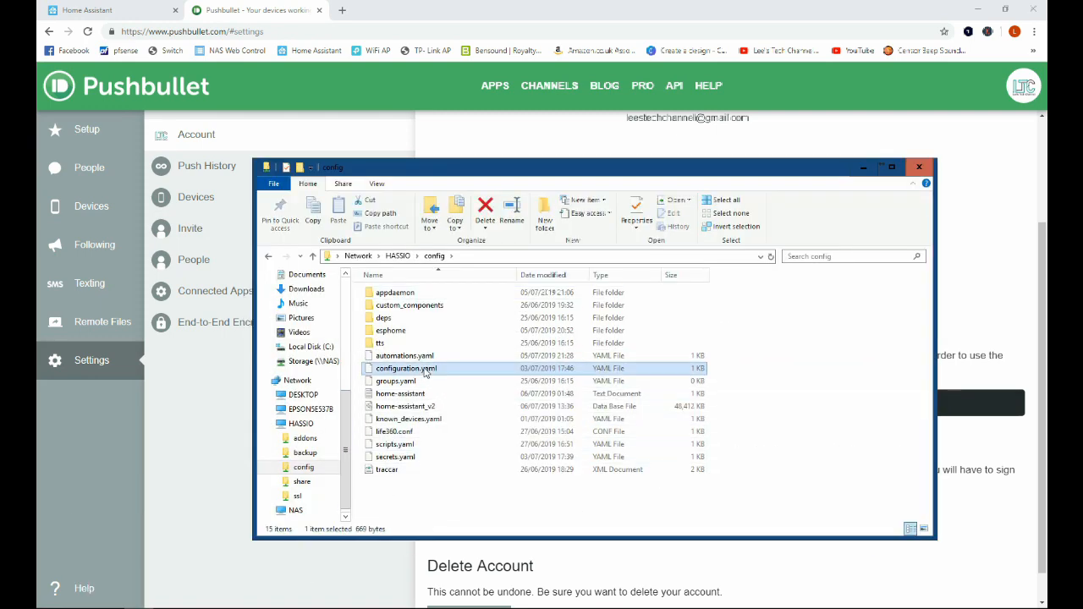
right_click(406, 369)
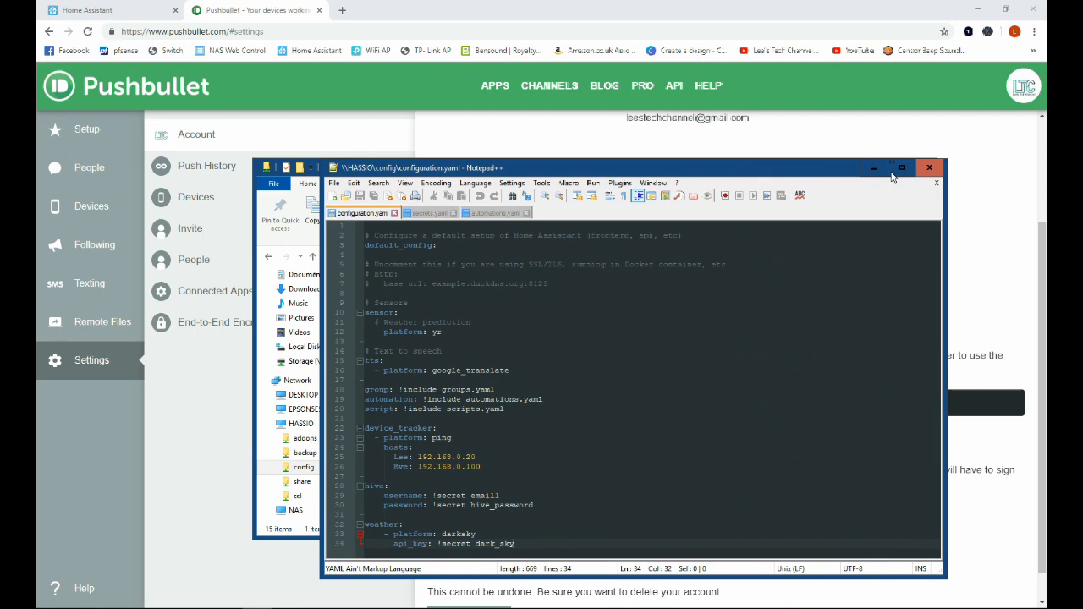
left_click(900, 168)
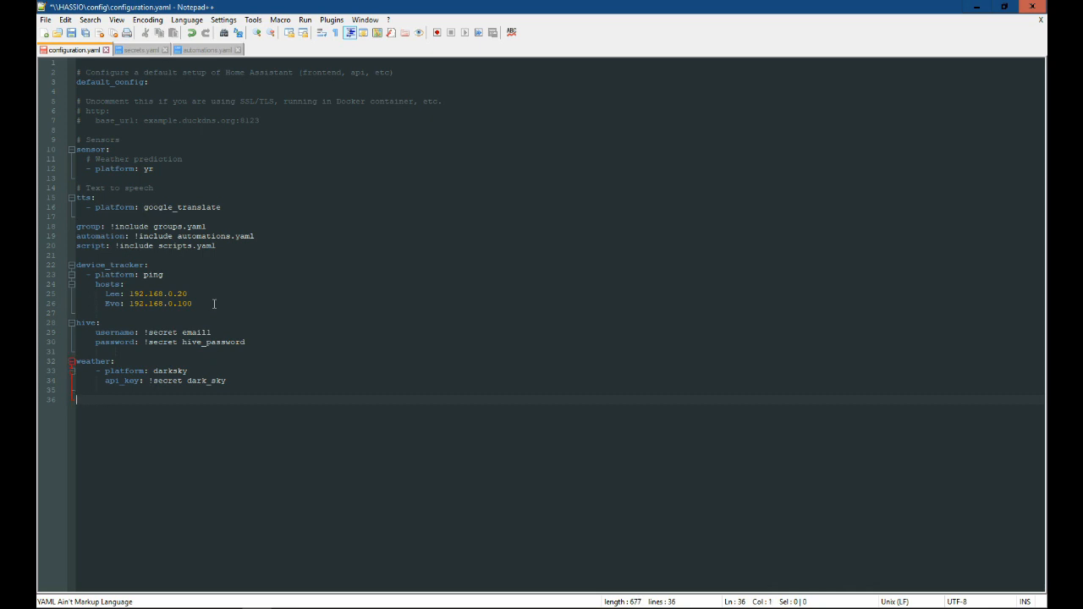
Add 'notify:' with a '- platform: pushbullet' entry at the end of configuration.yaml.
type("notify:")
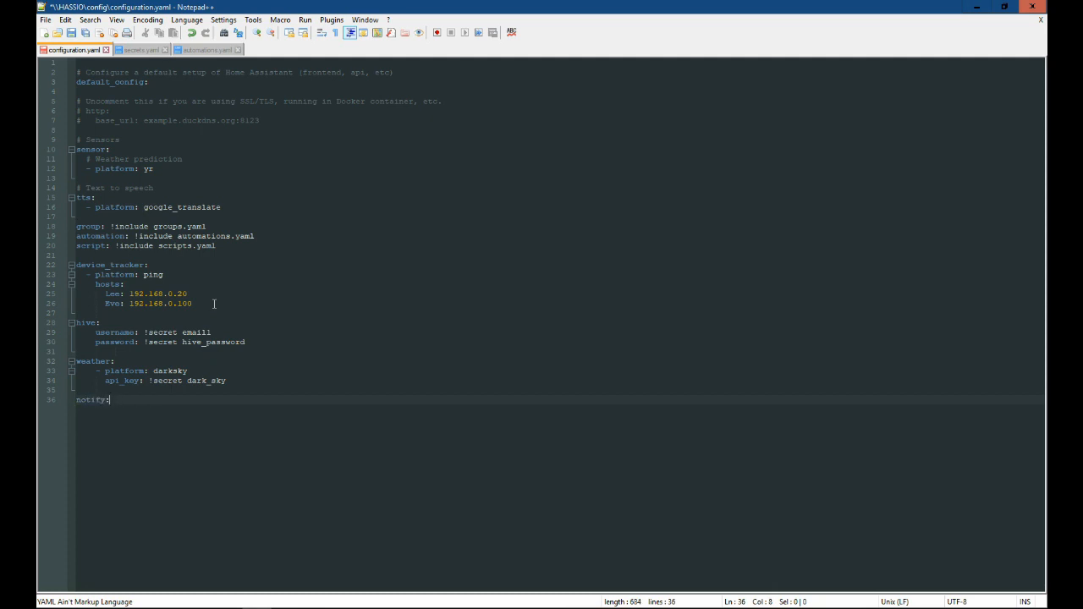
key("enter")
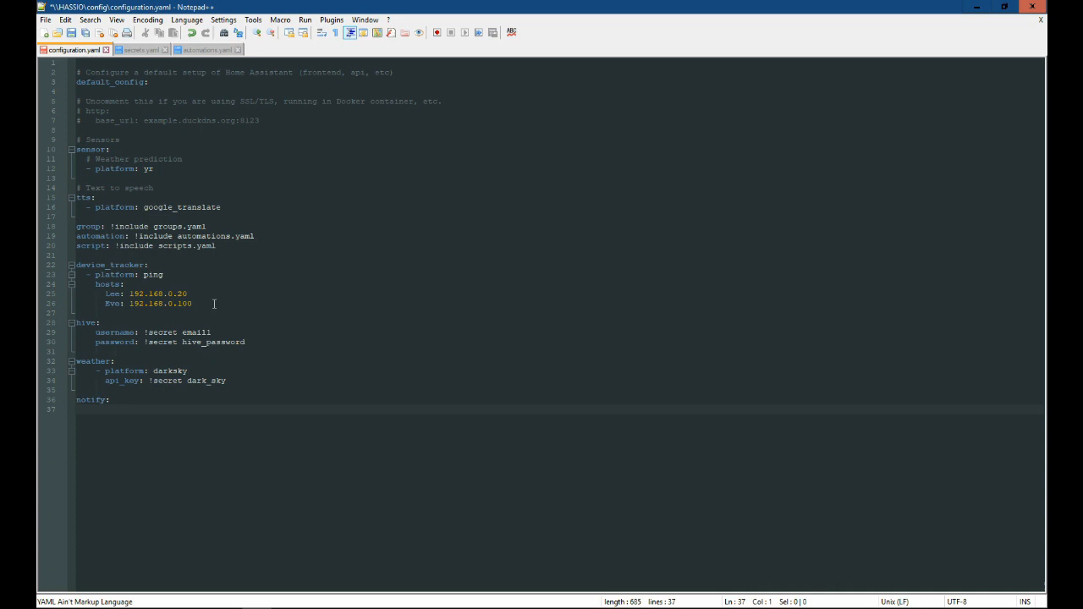
type("-")
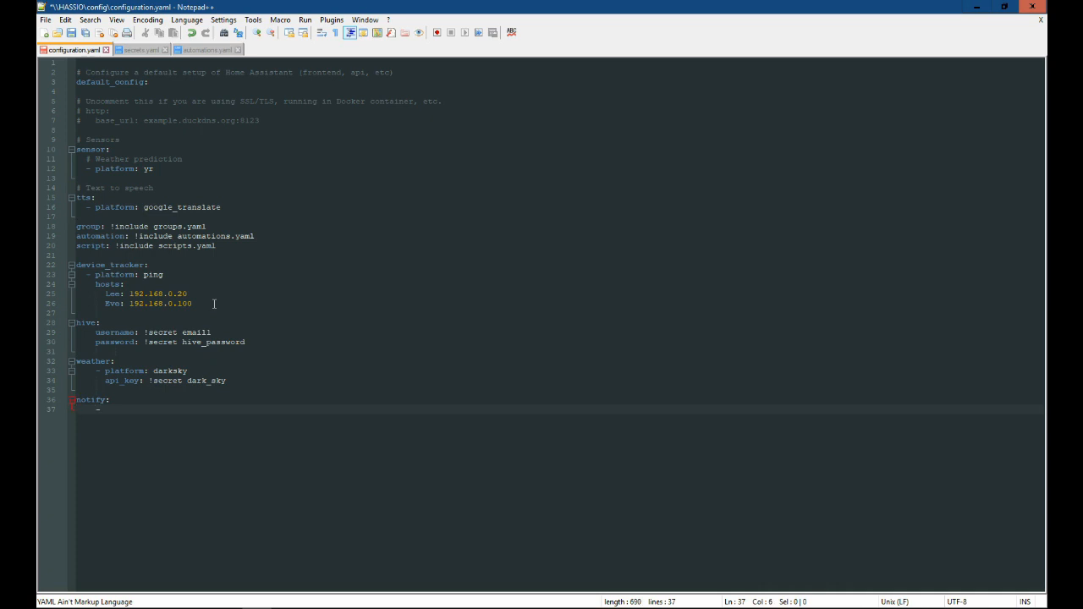
type("platform")
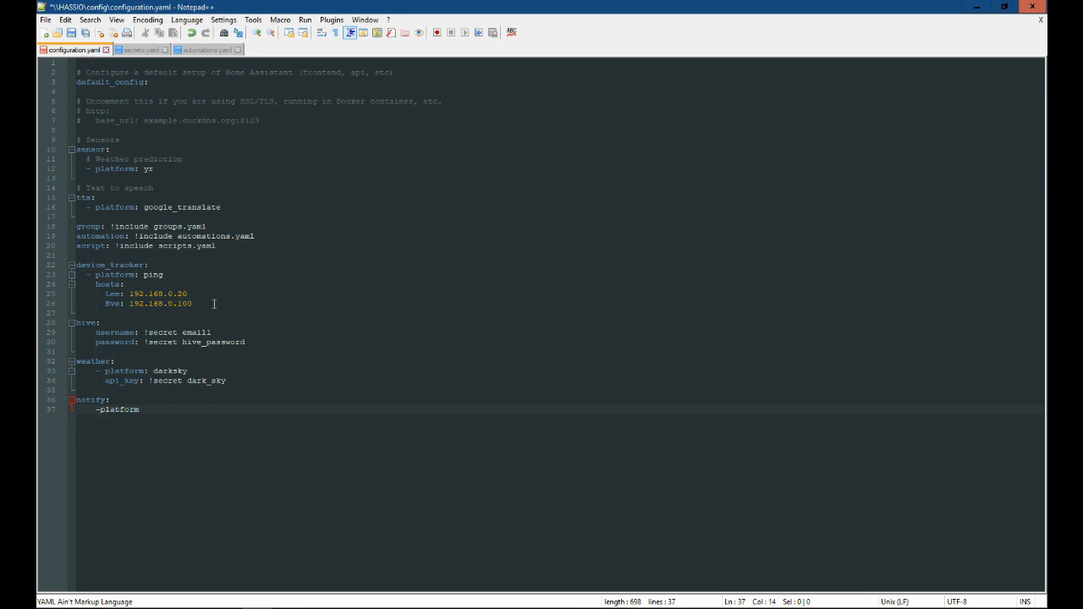
type(":")
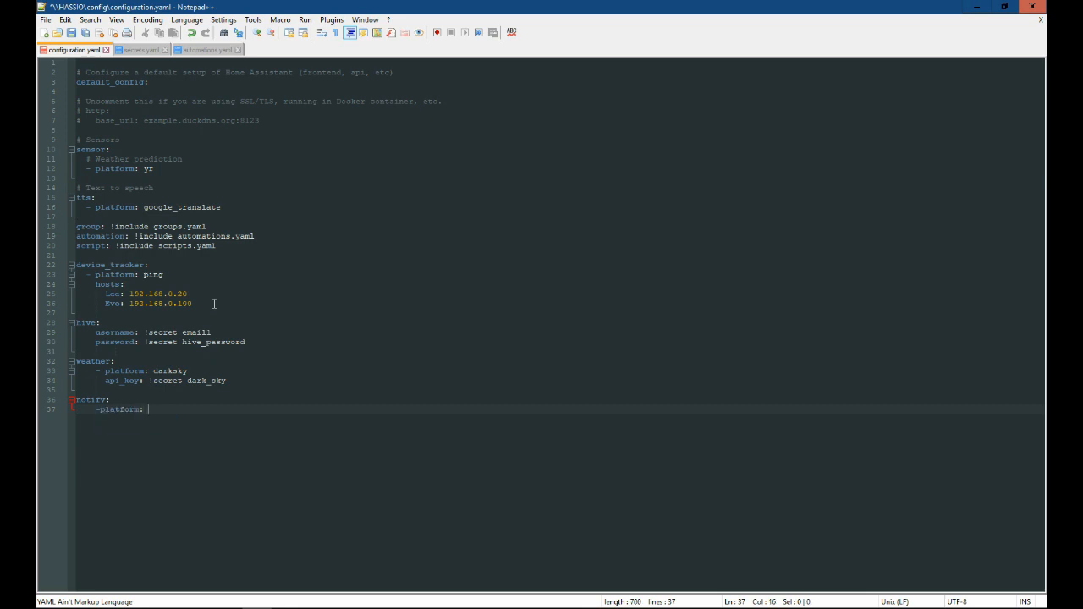
type("push")
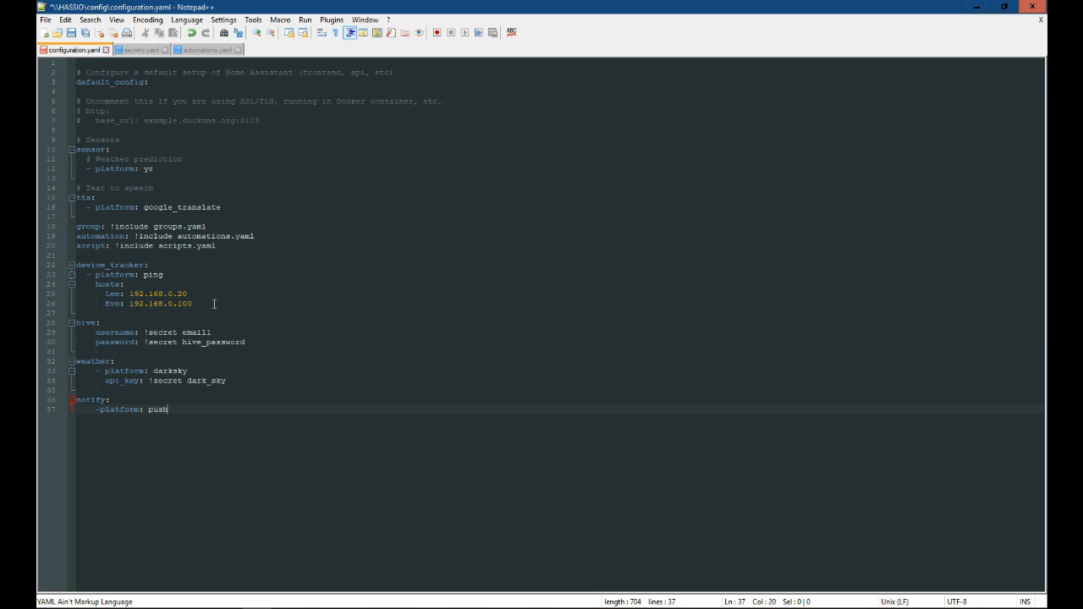
type("bullet")
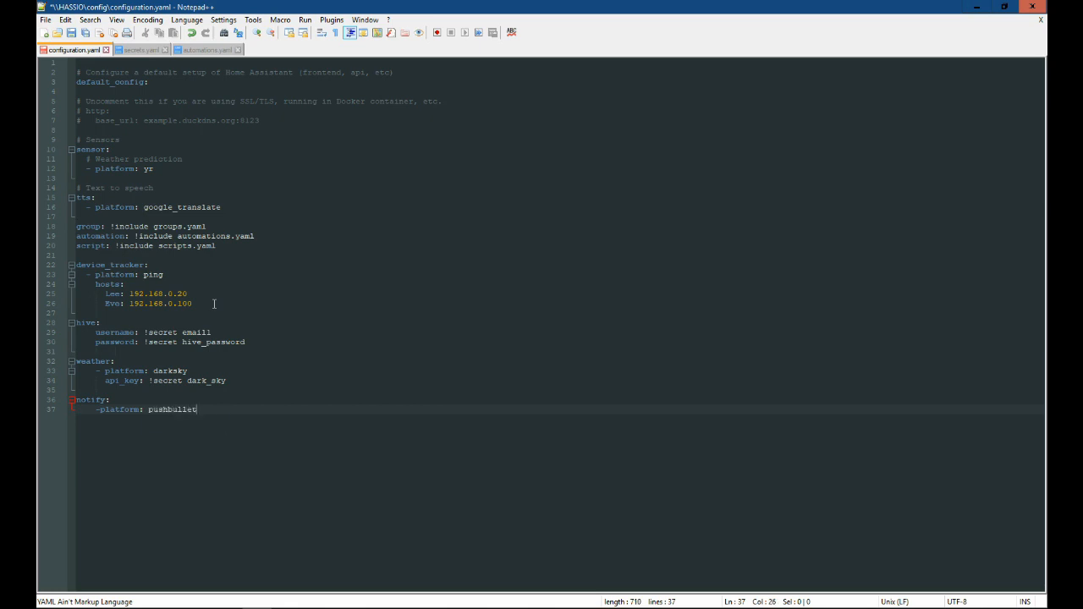
key("enter")
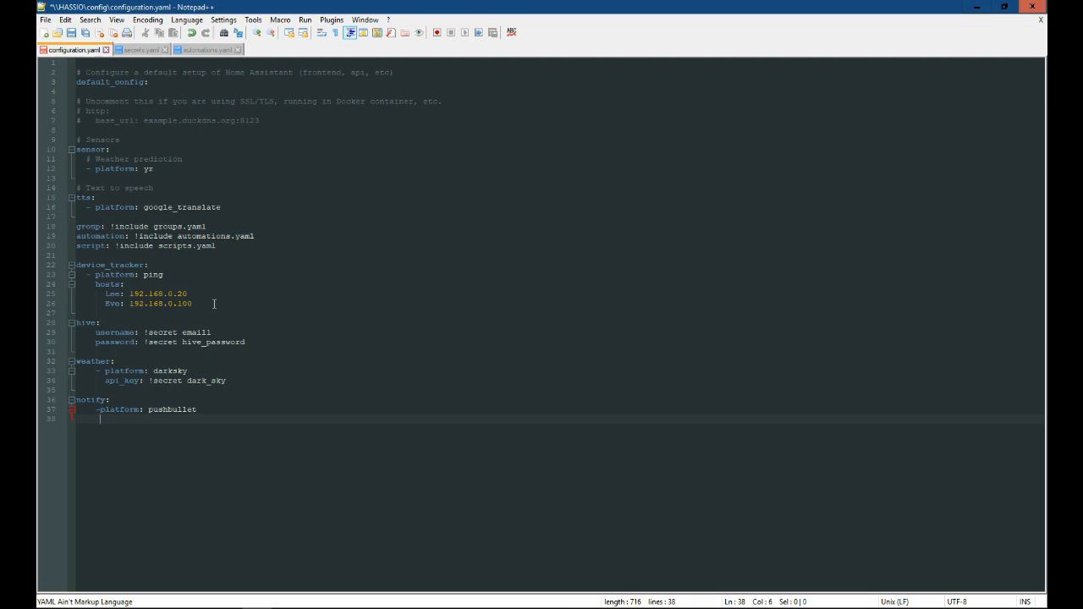
Add the line 'api_key: !secret pushbullet' under the pushbullet notifier.
type("api")
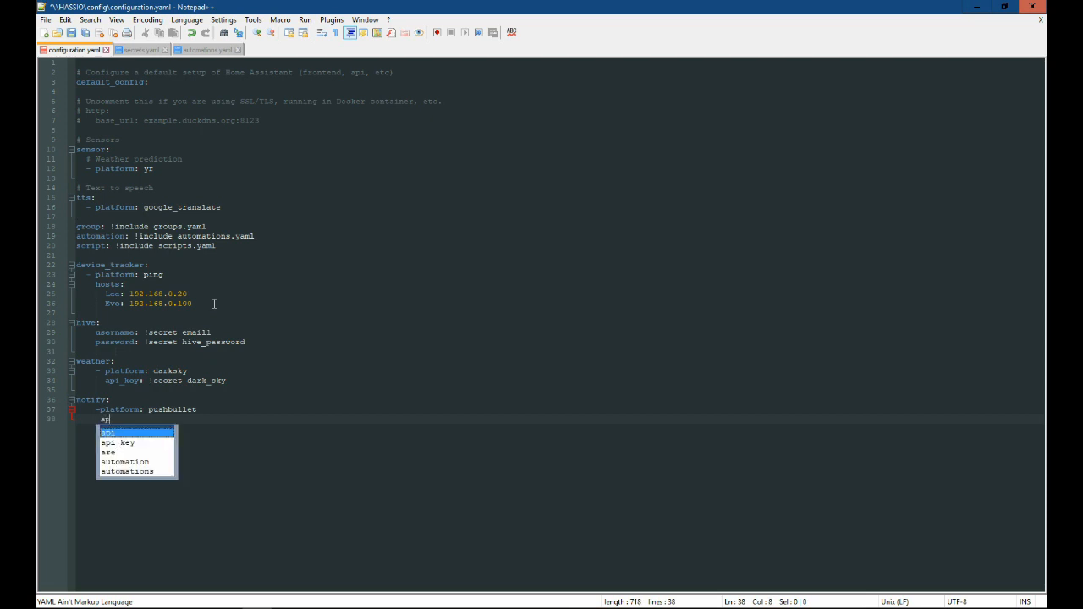
type("_key:")
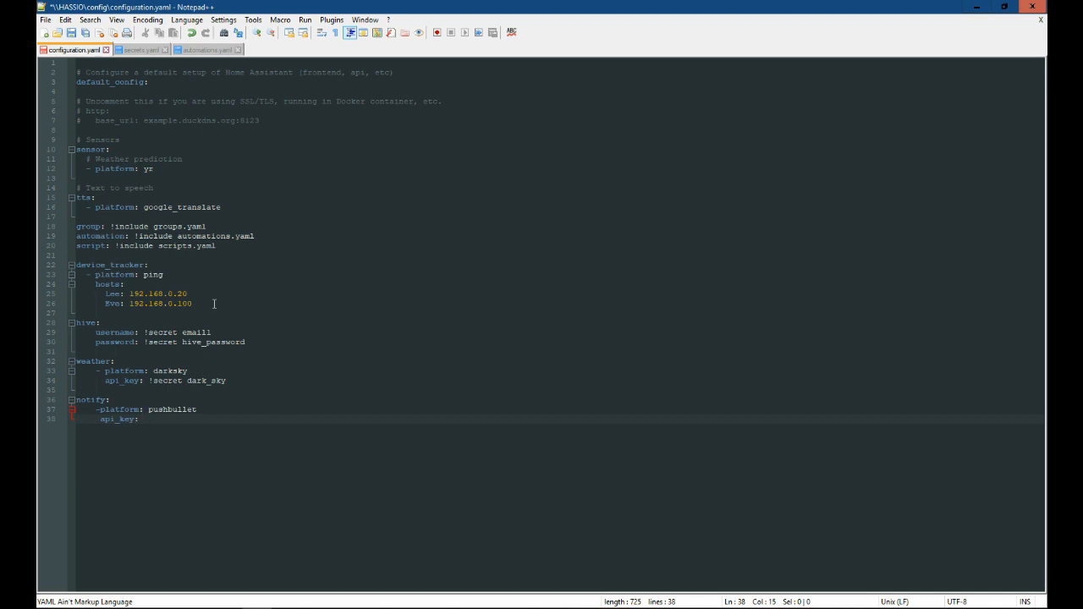
type("!")
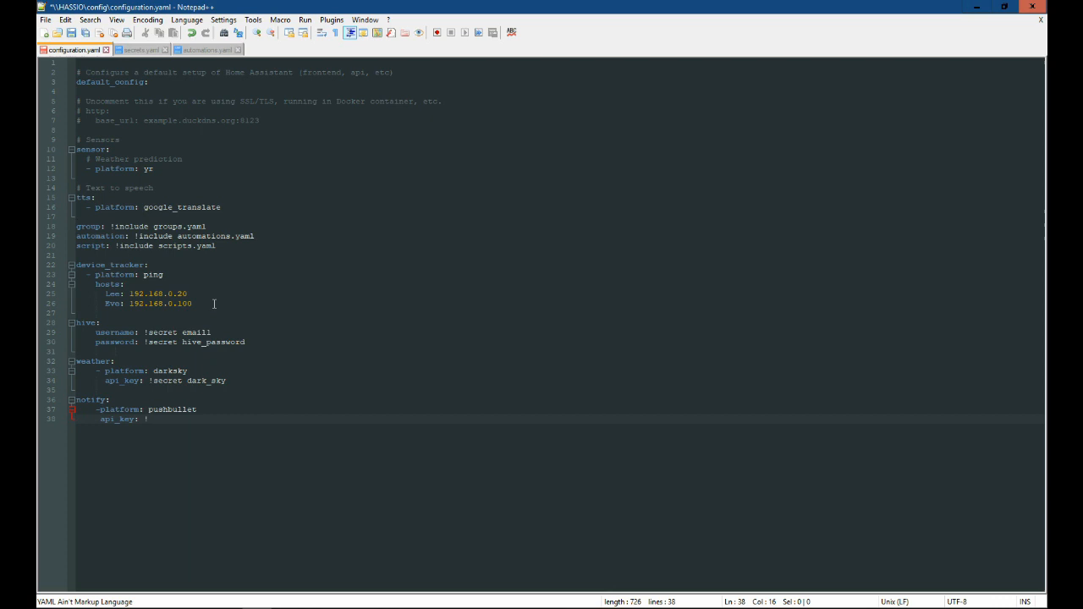
type("secret")
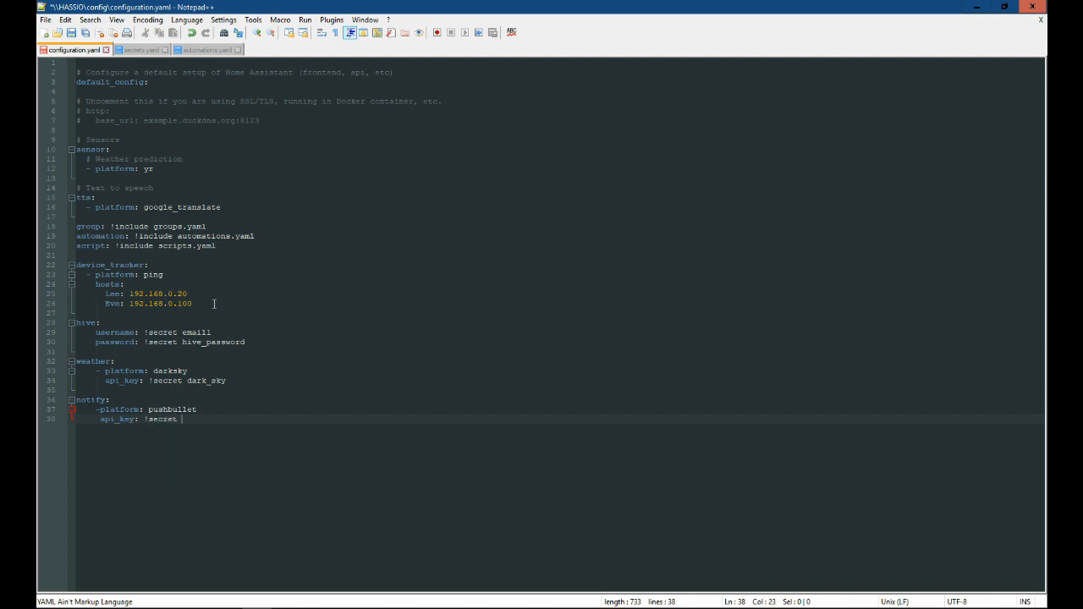
type("p")
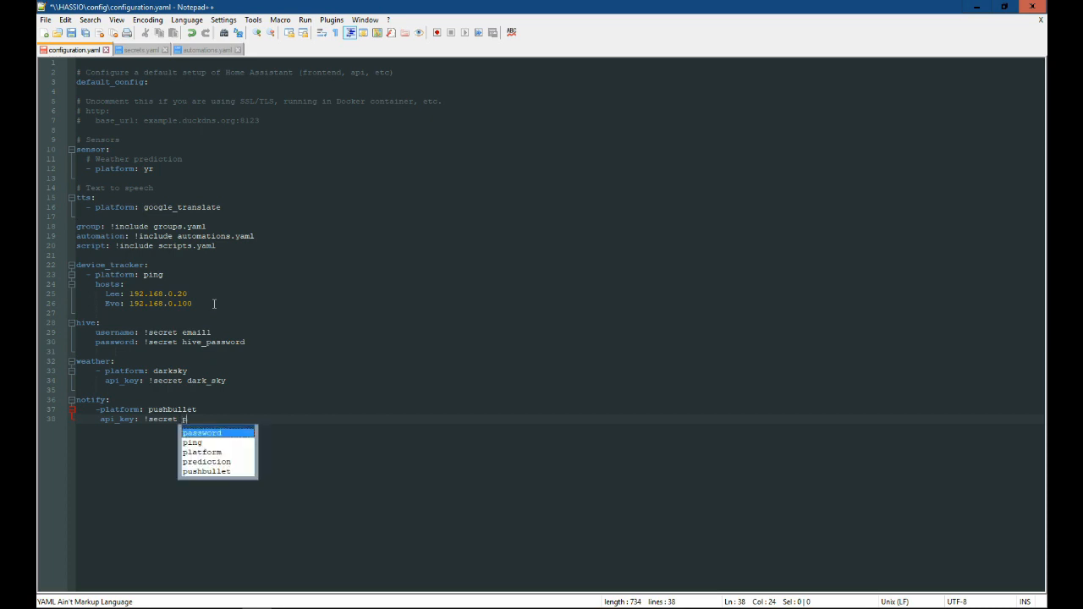
type("us")
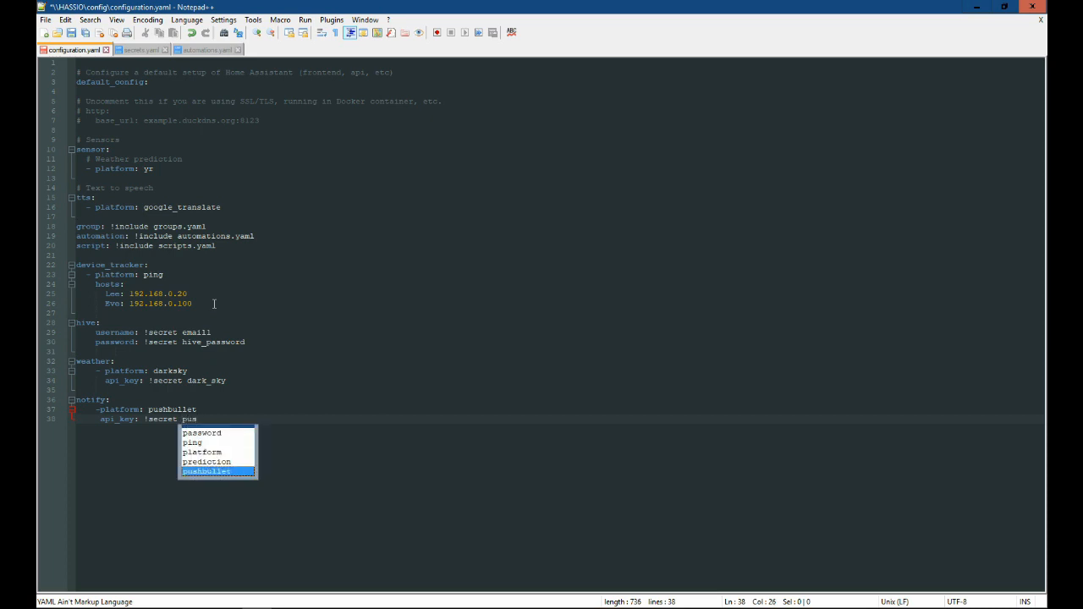
type("h")
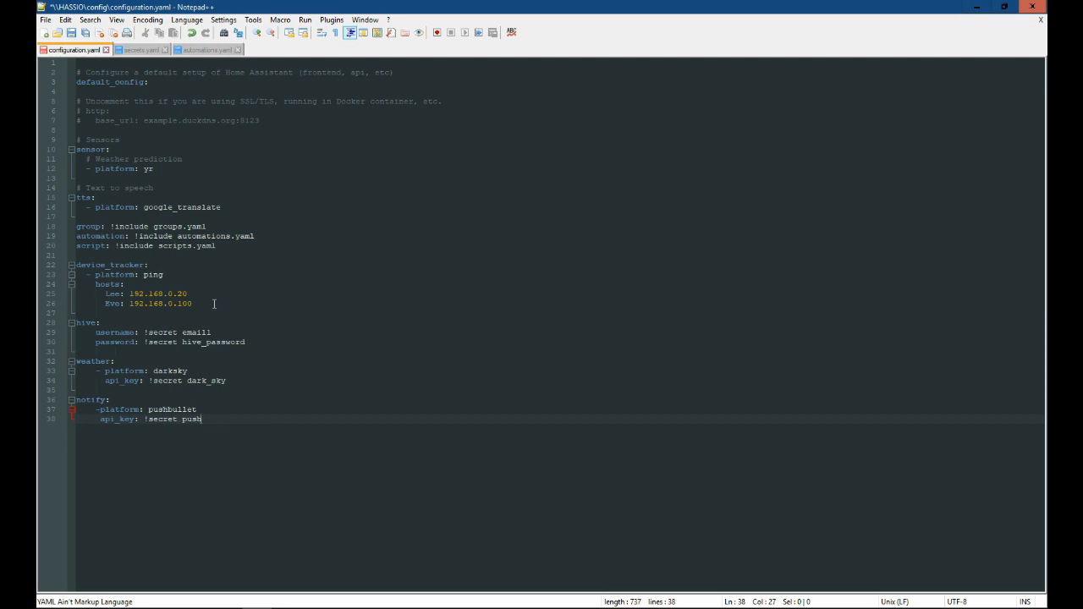
type("bullet")
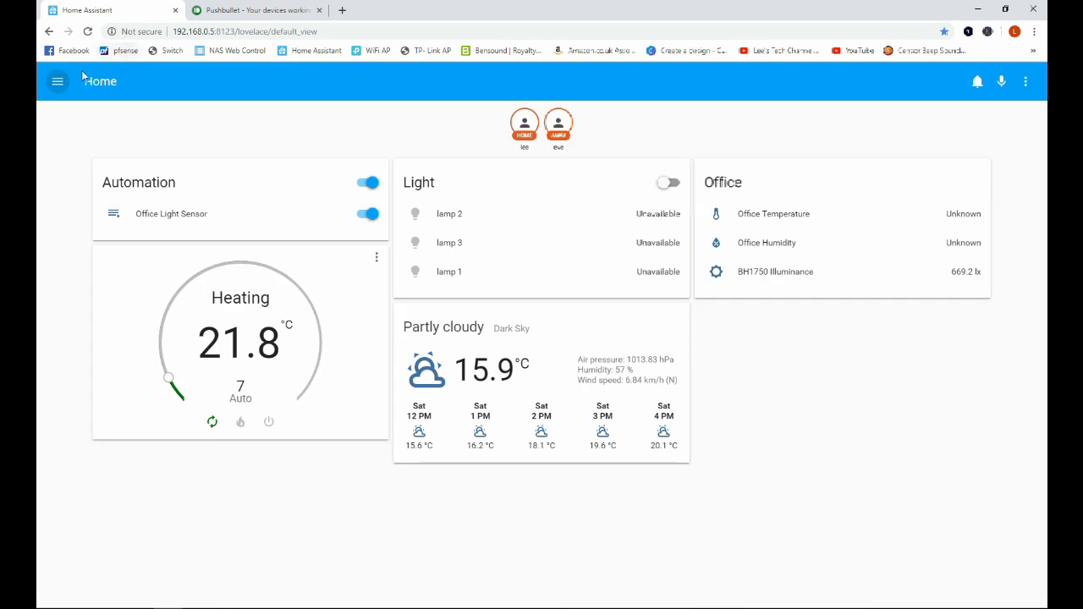
Return to Home Assistant and go to the Configuration area.
left_click(58, 81)
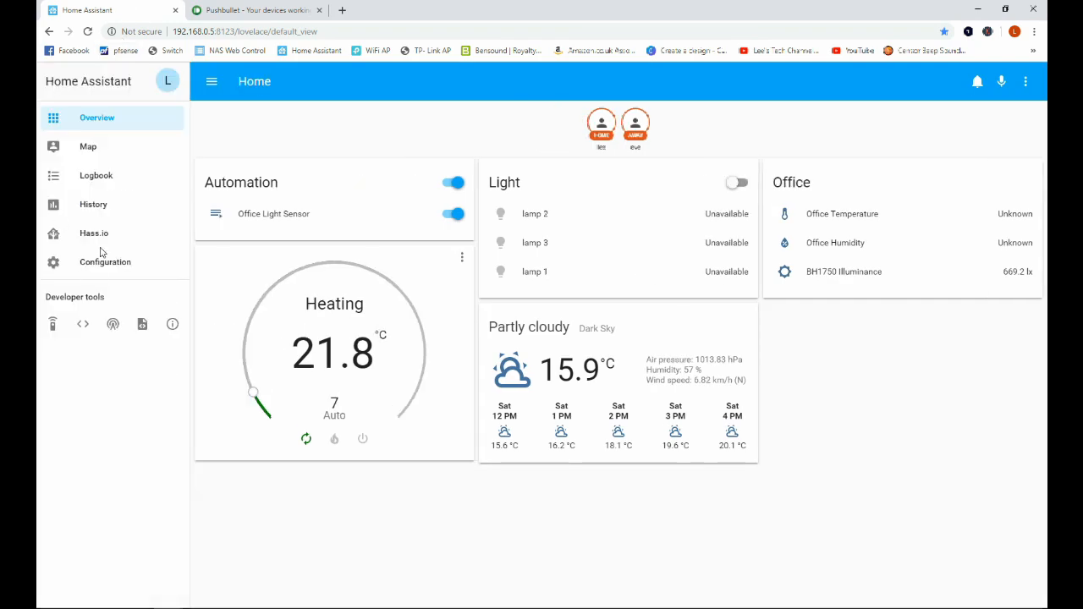
left_click(105, 261)
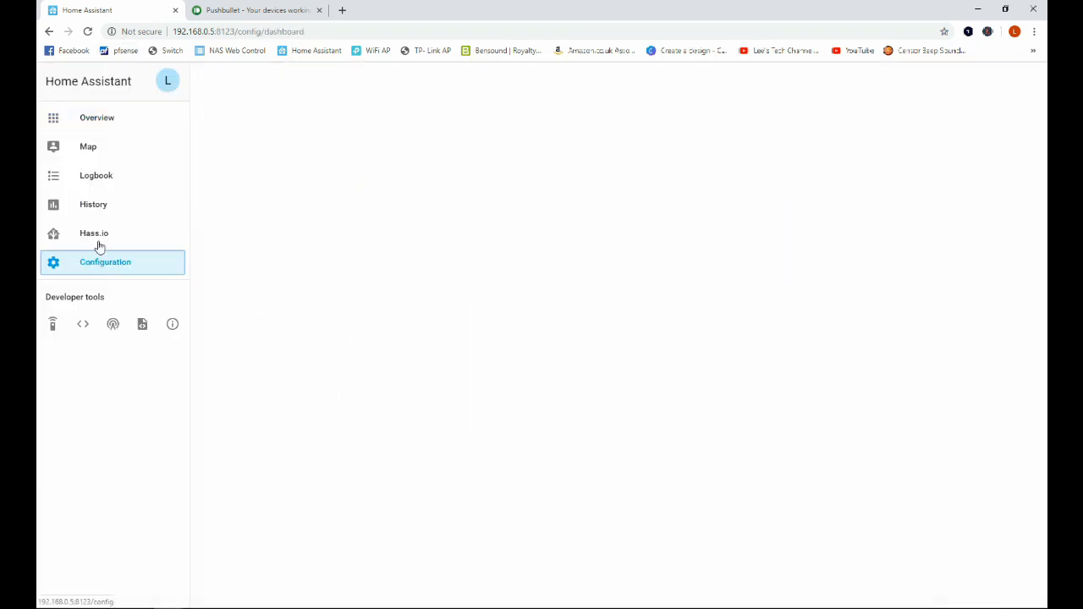
Run Check Config in General settings until the configuration reports valid.
left_click(105, 261)
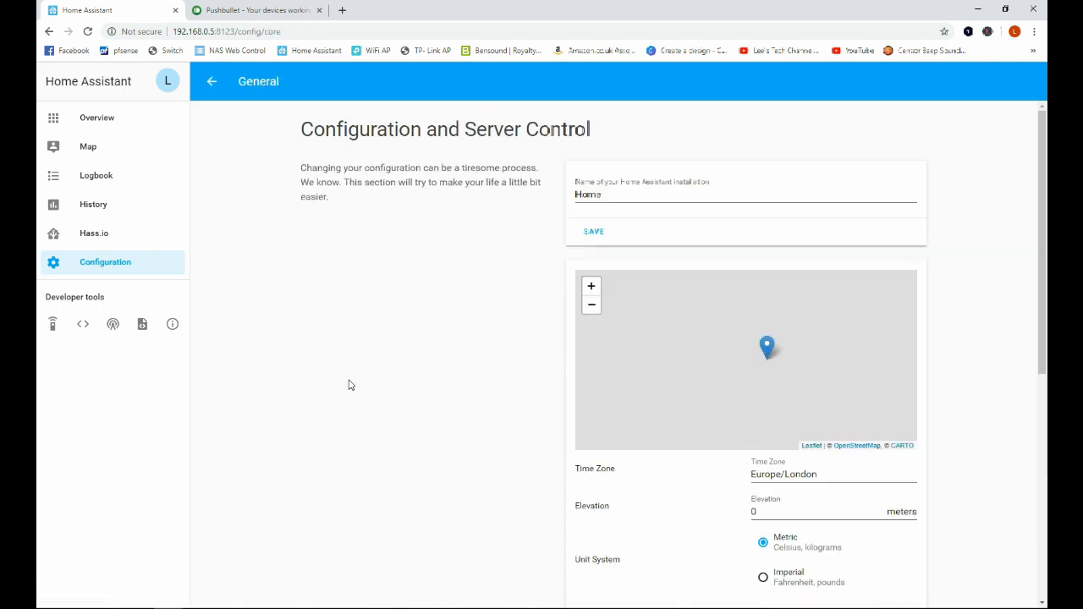
scroll("down", 3)
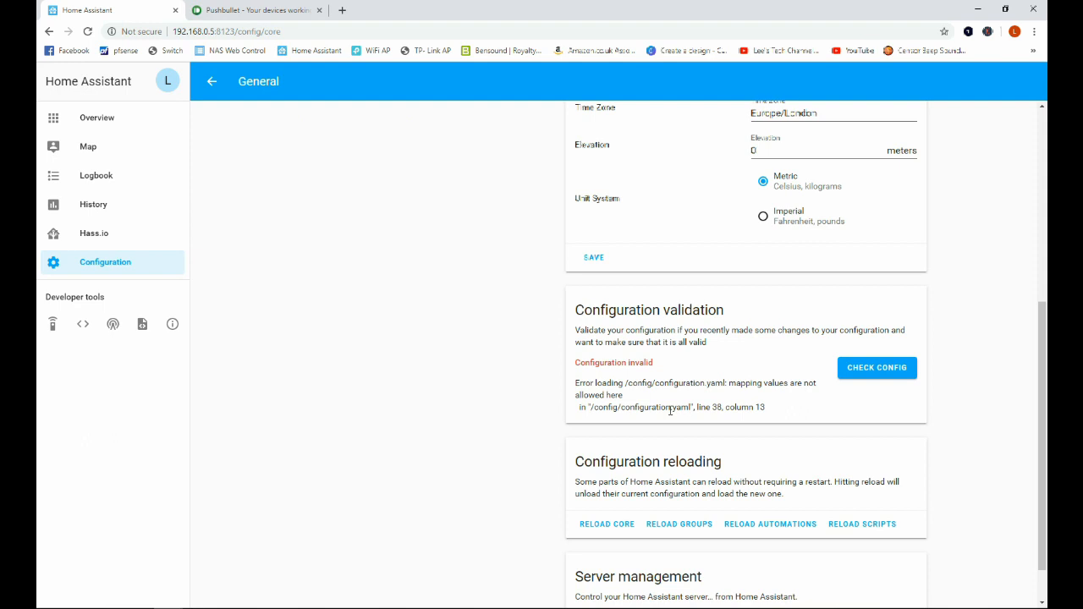
mouse_move(955, 484)
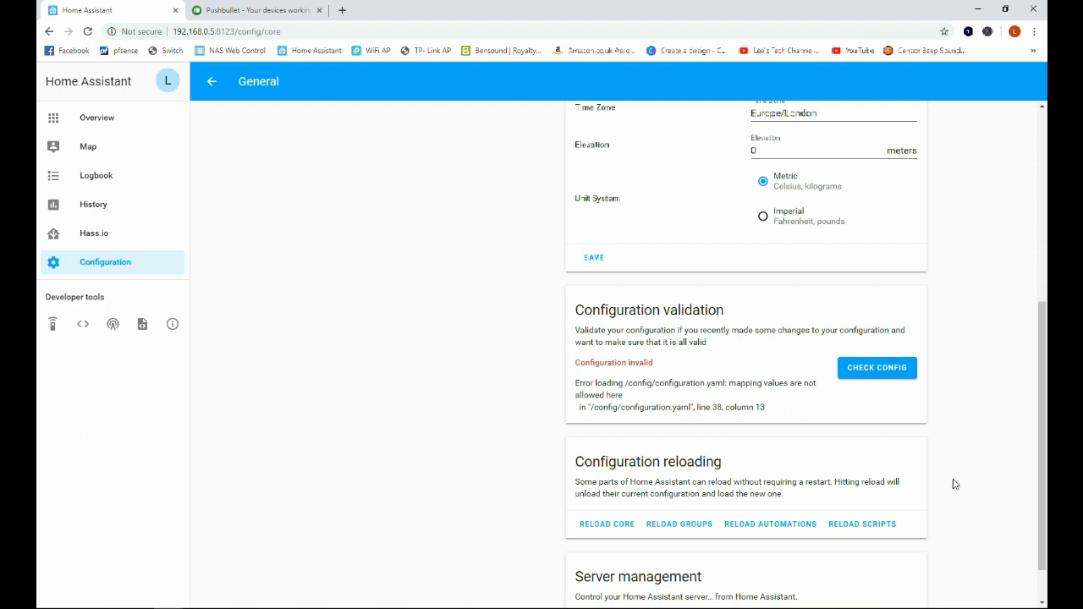
left_click(876, 368)
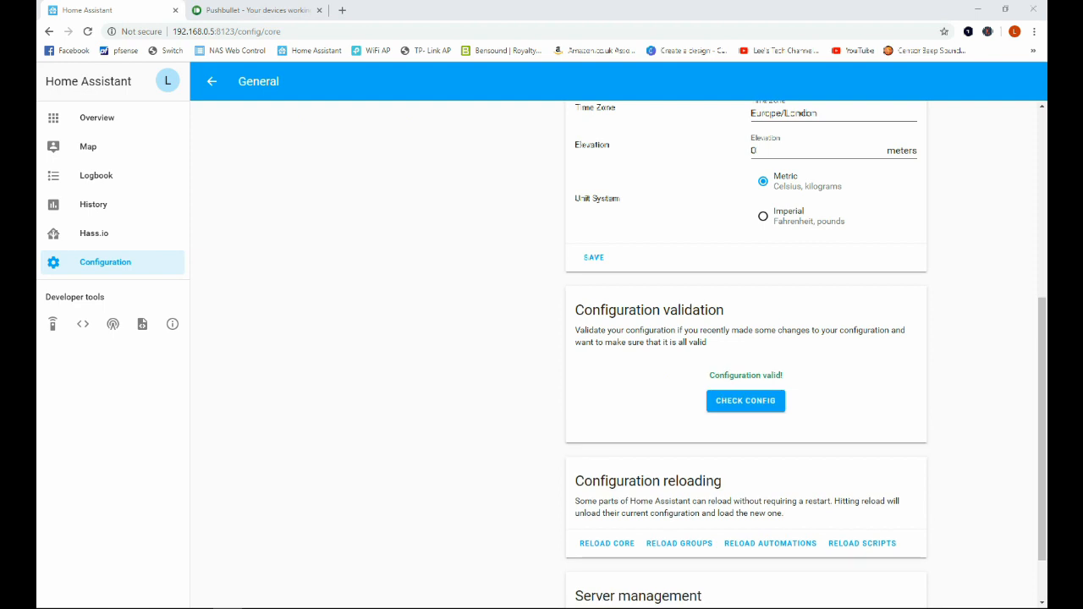
mouse_move(808, 371)
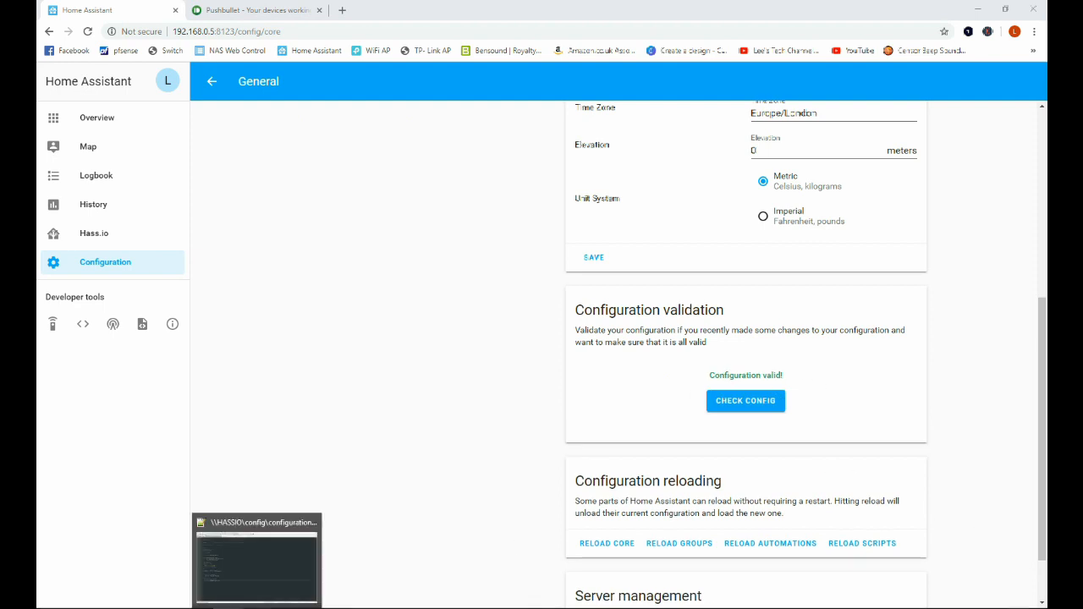
left_click(257, 558)
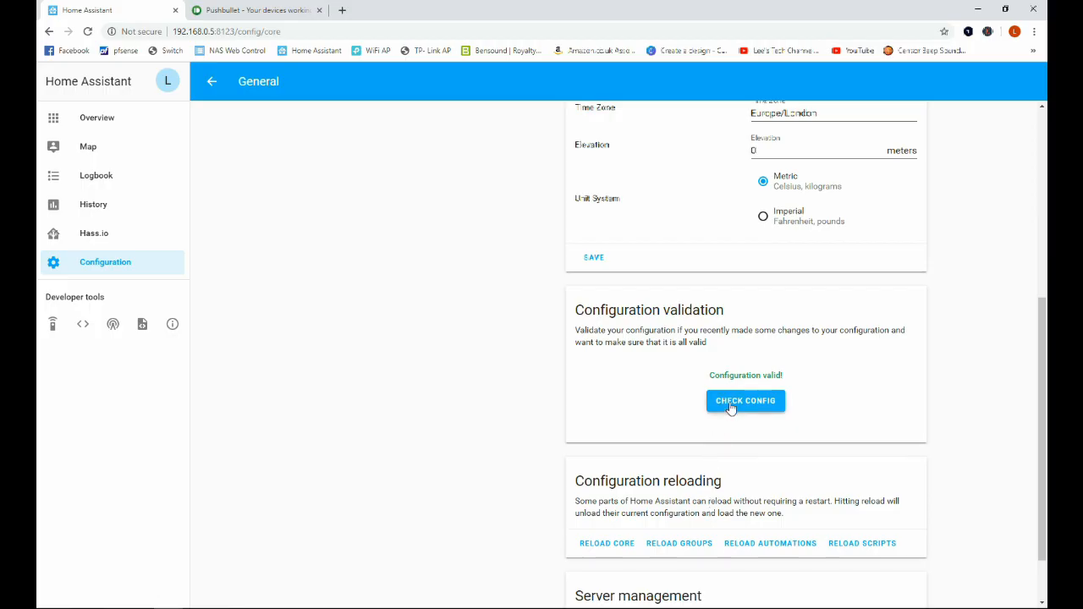
mouse_move(152, 279)
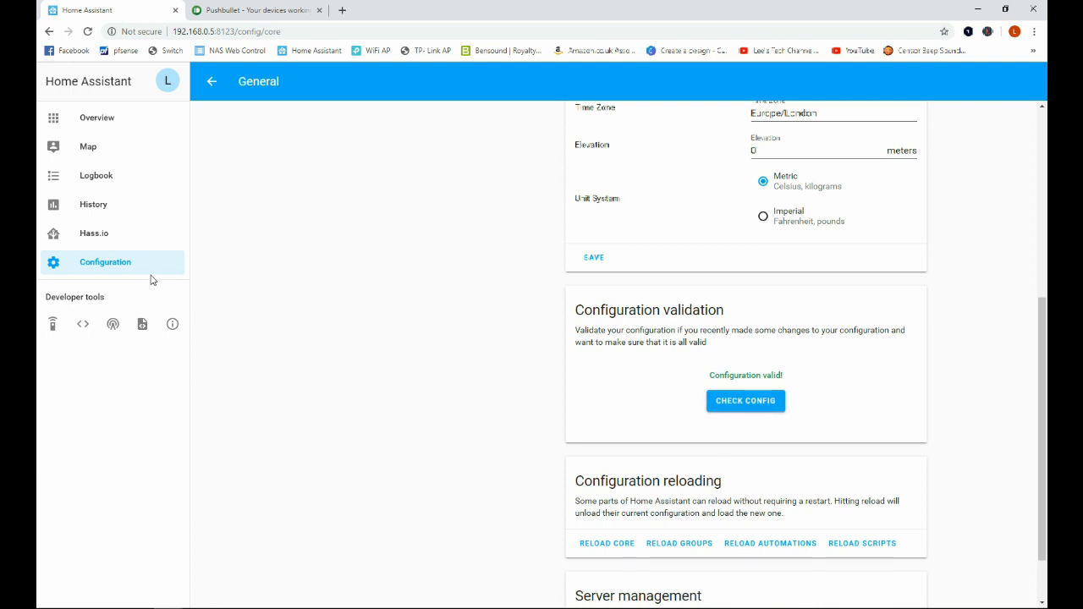
Reboot the host system from the Hass.io System page.
left_click(95, 233)
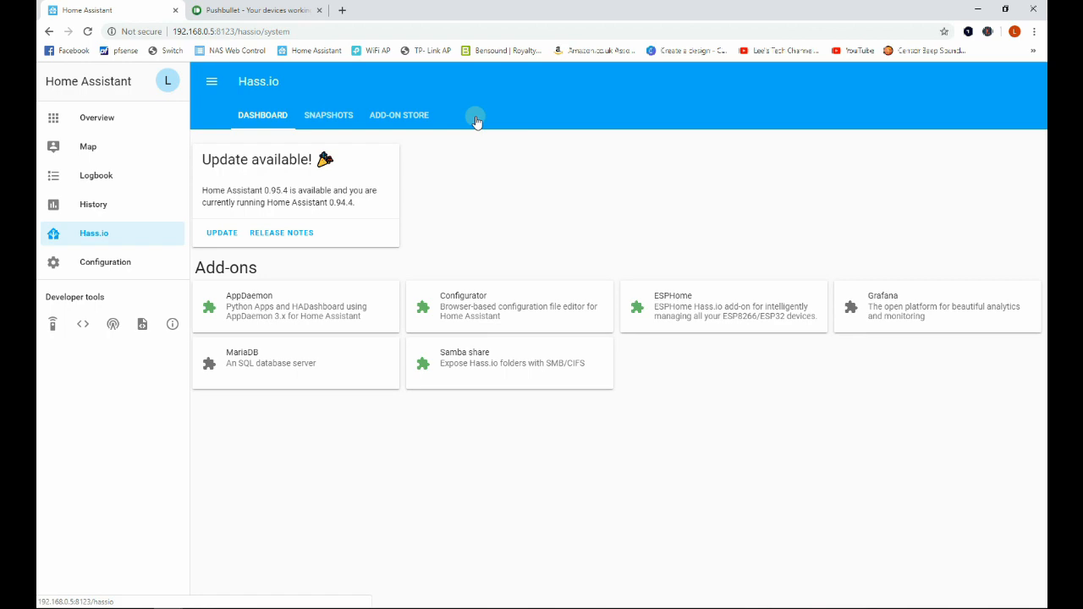
left_click(460, 115)
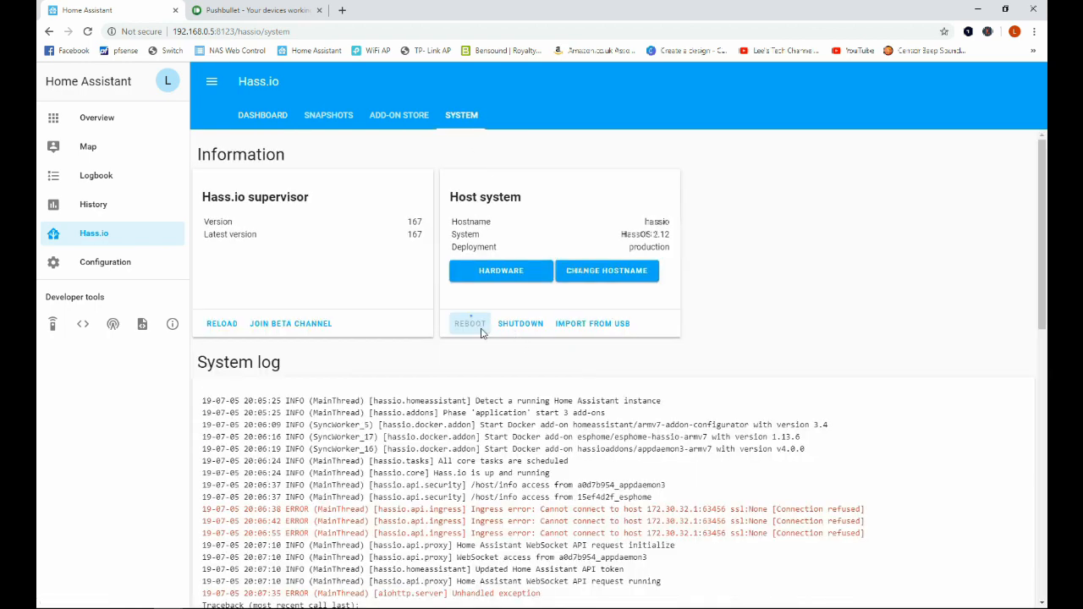
left_click(470, 324)
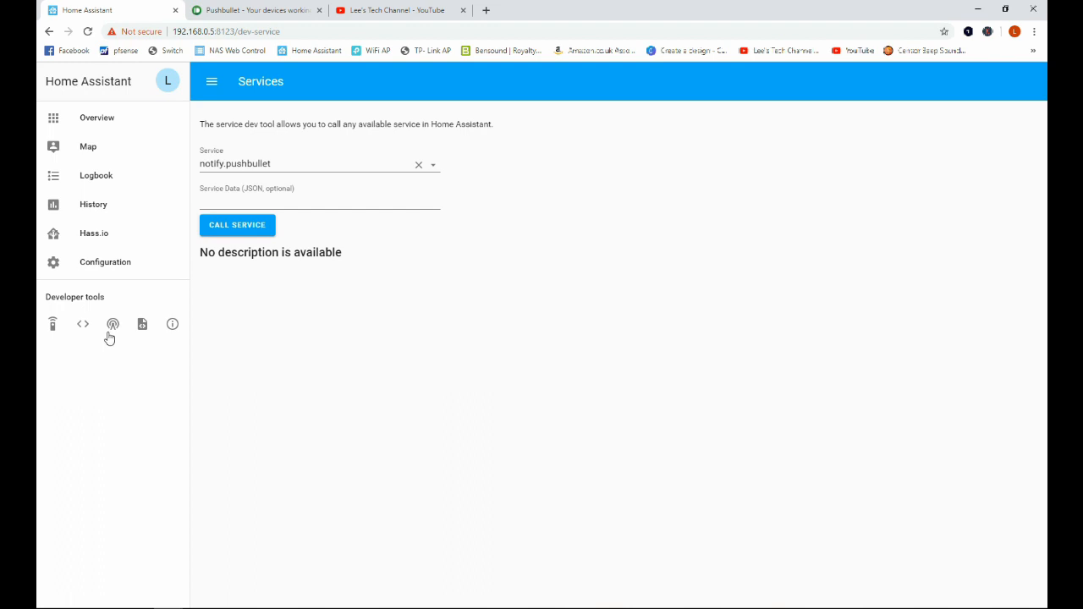
mouse_move(386, 179)
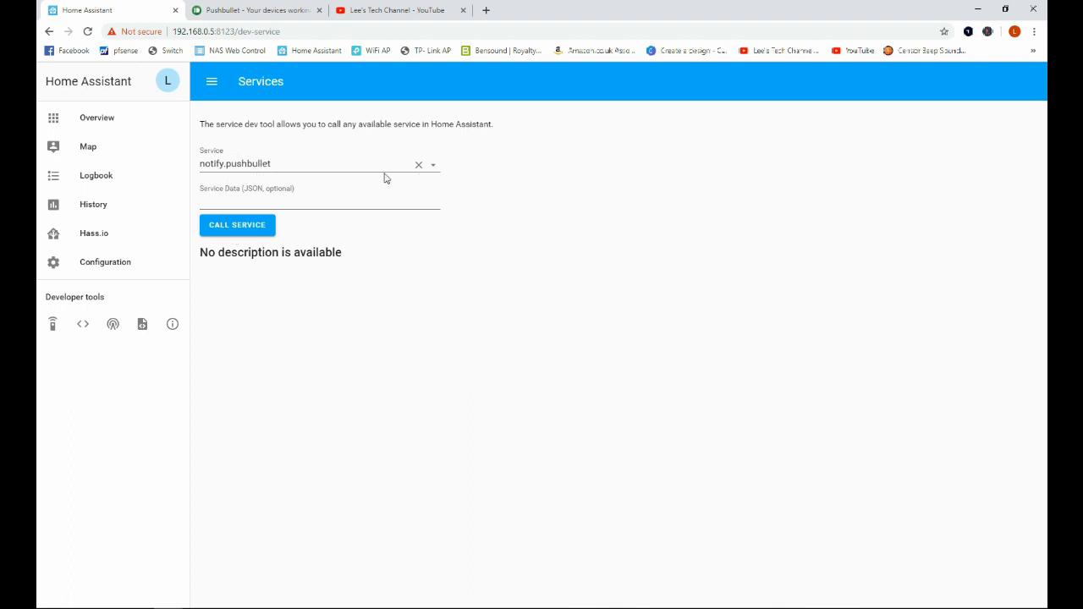
mouse_move(302, 192)
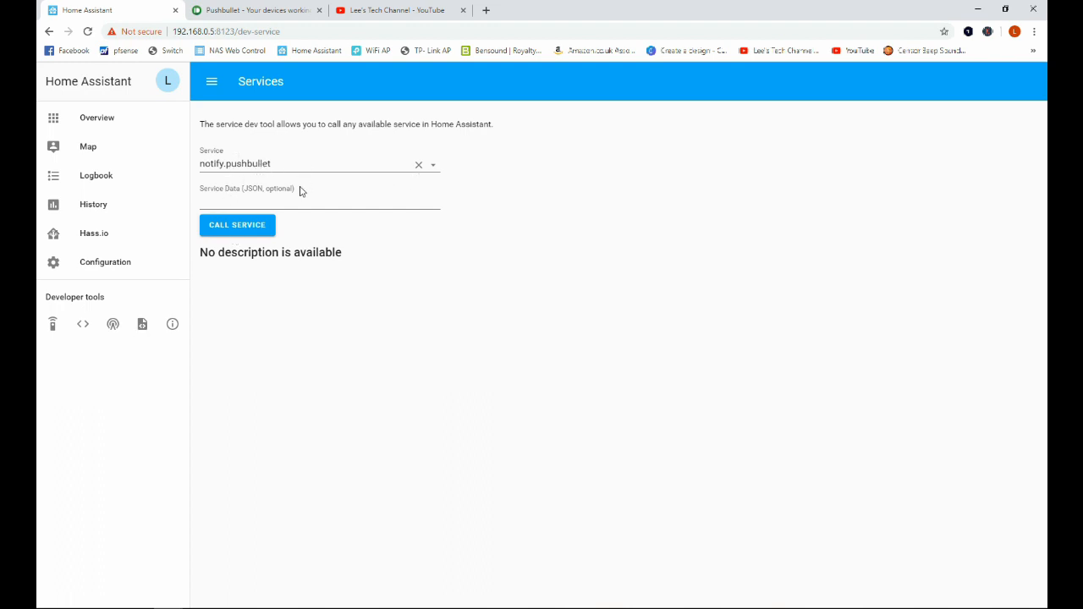
Enter service data {"message": "this is a test"} for notify.pushbullet.
left_click(320, 203)
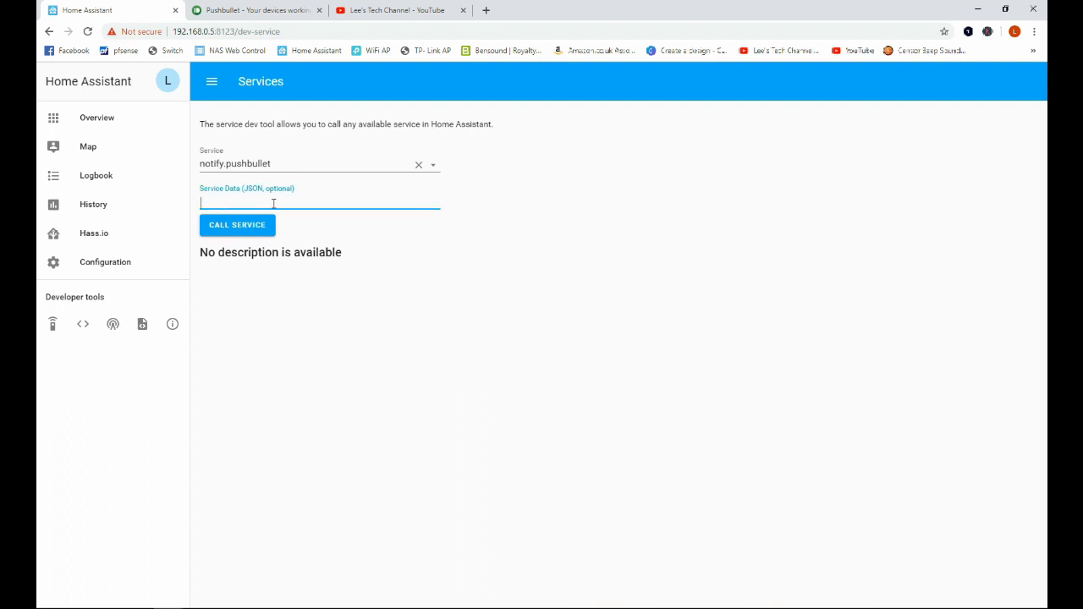
type("{")
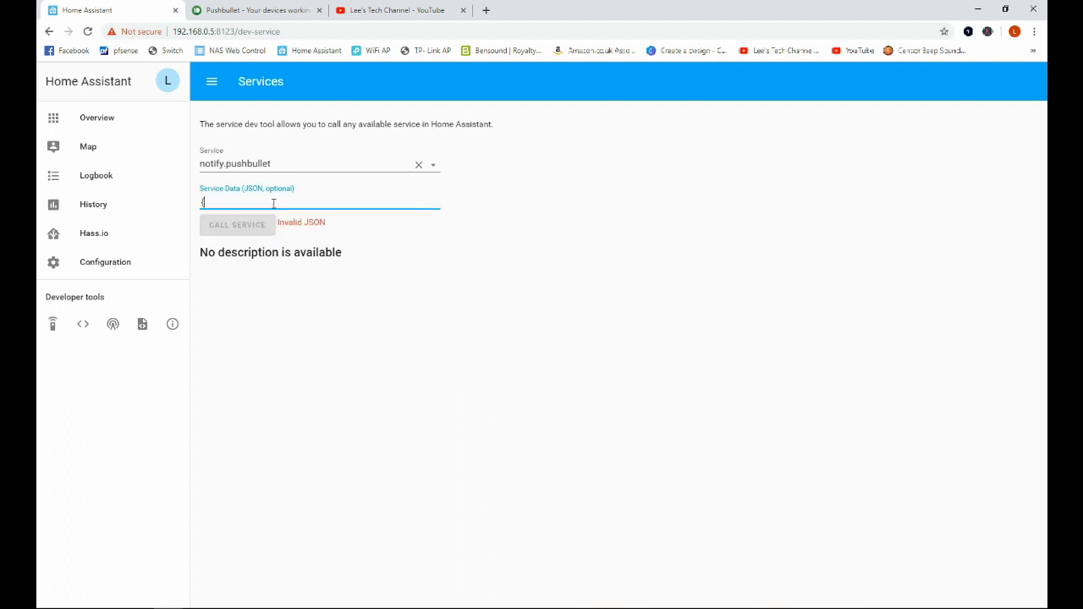
type("{}")
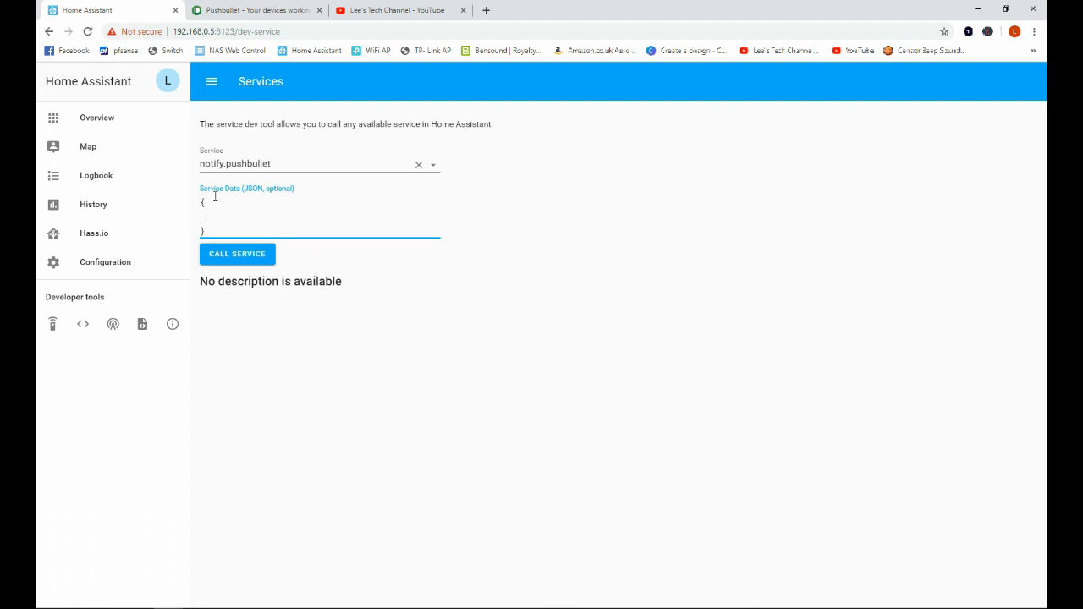
type("\"me")
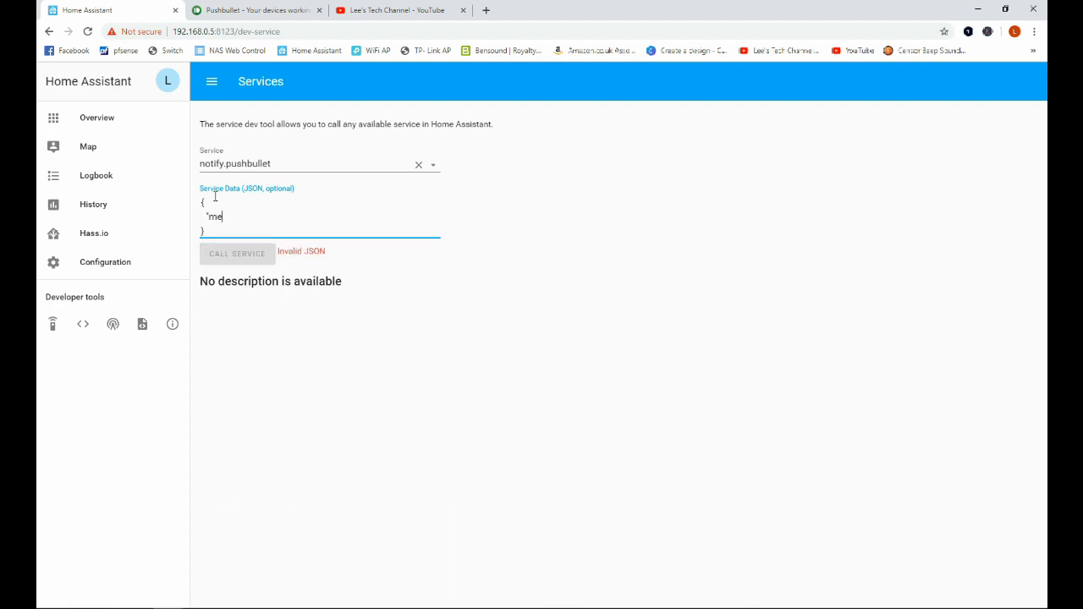
type("ssafg")
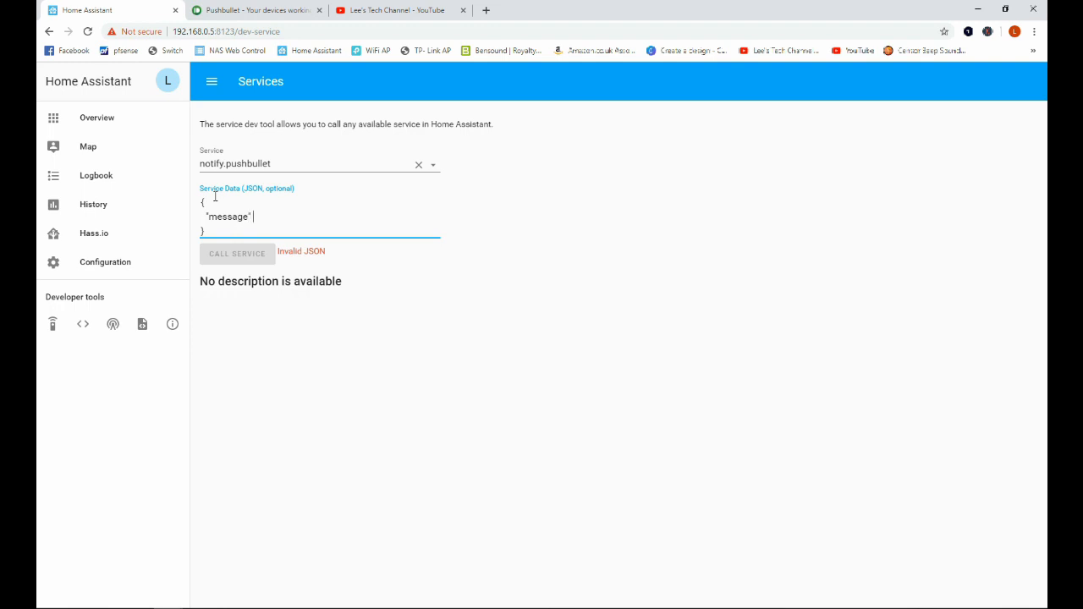
type(": \"")
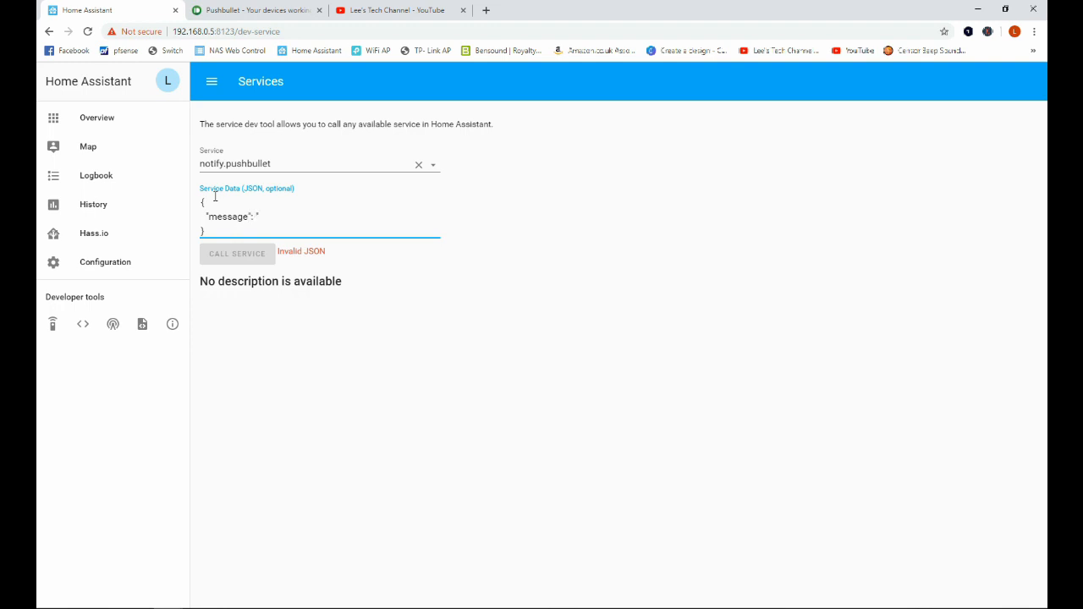
type("this is a t")
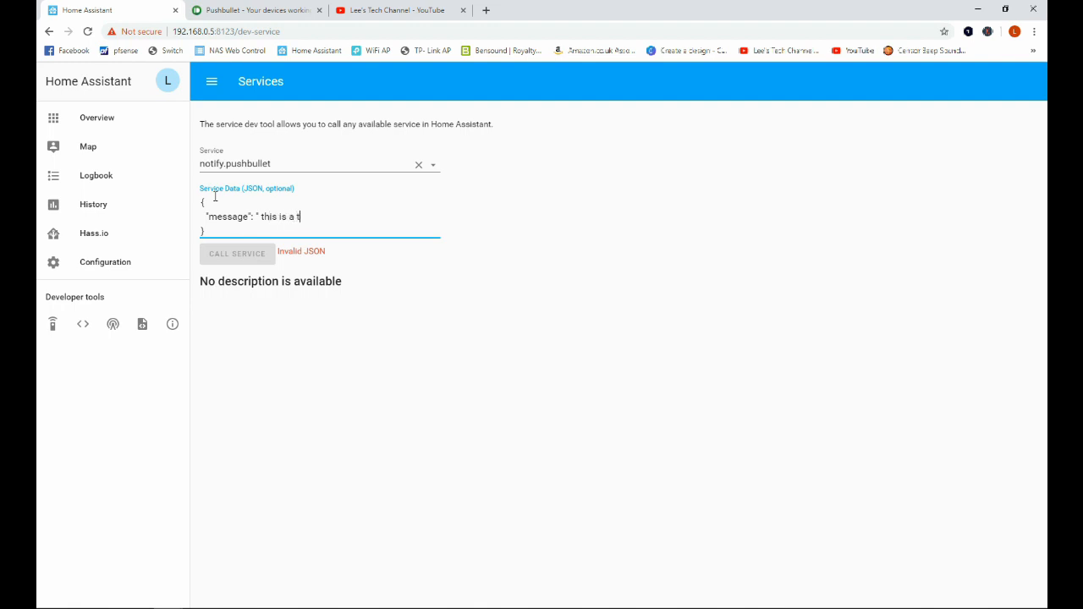
type("est")
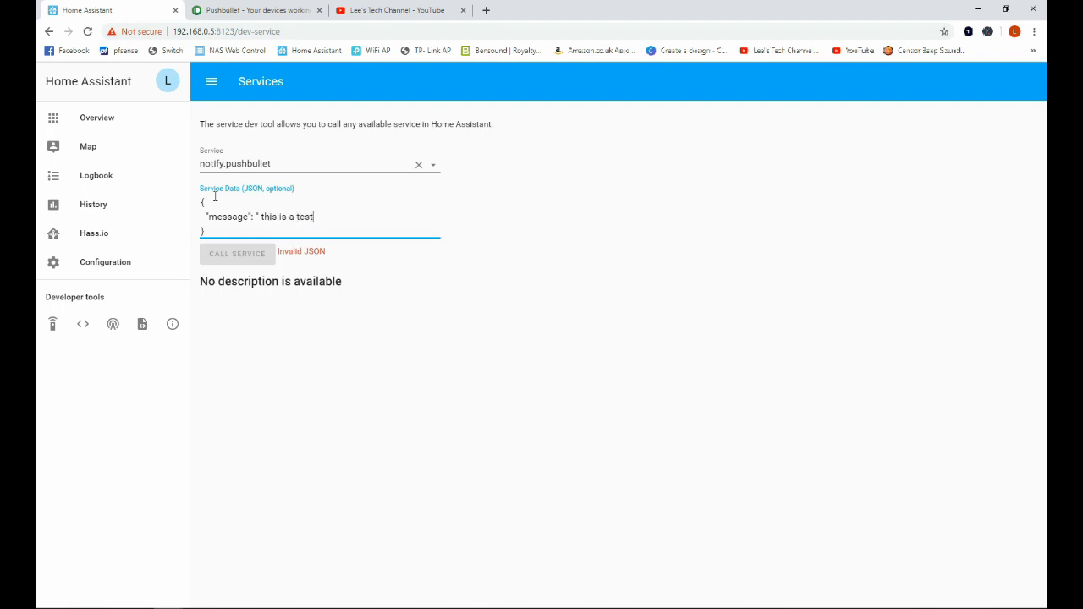
type("\"")
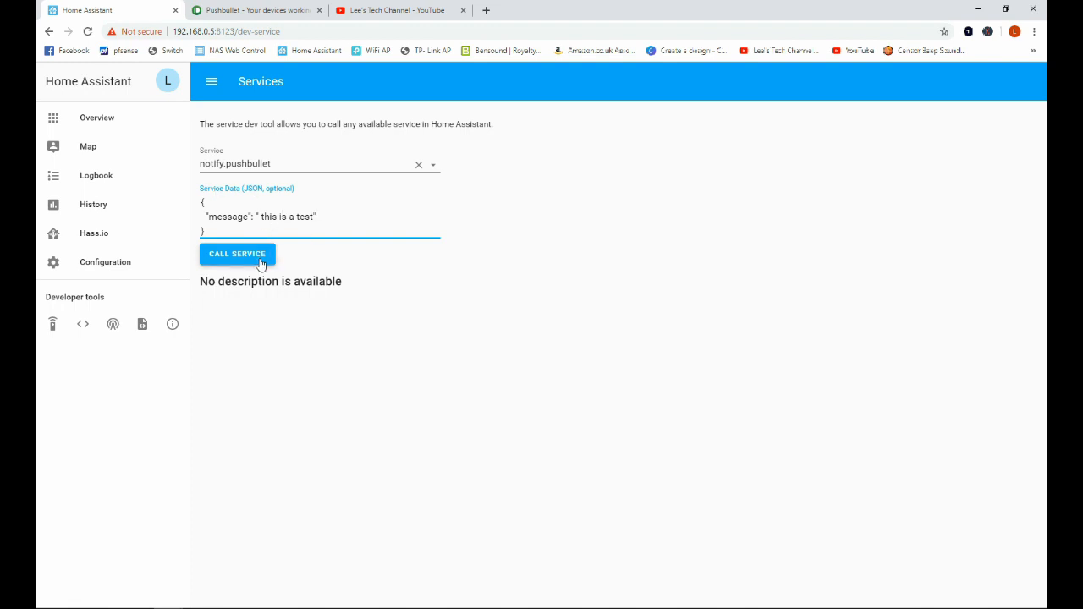
Call the notify.pushbullet service to send the test notification.
left_click(237, 254)
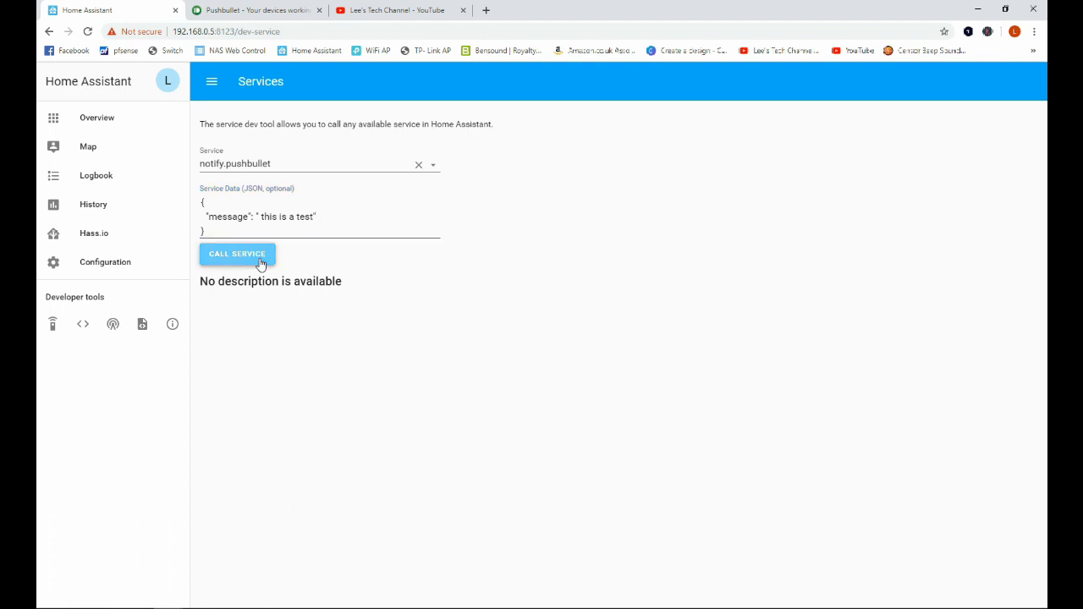
left_click(237, 254)
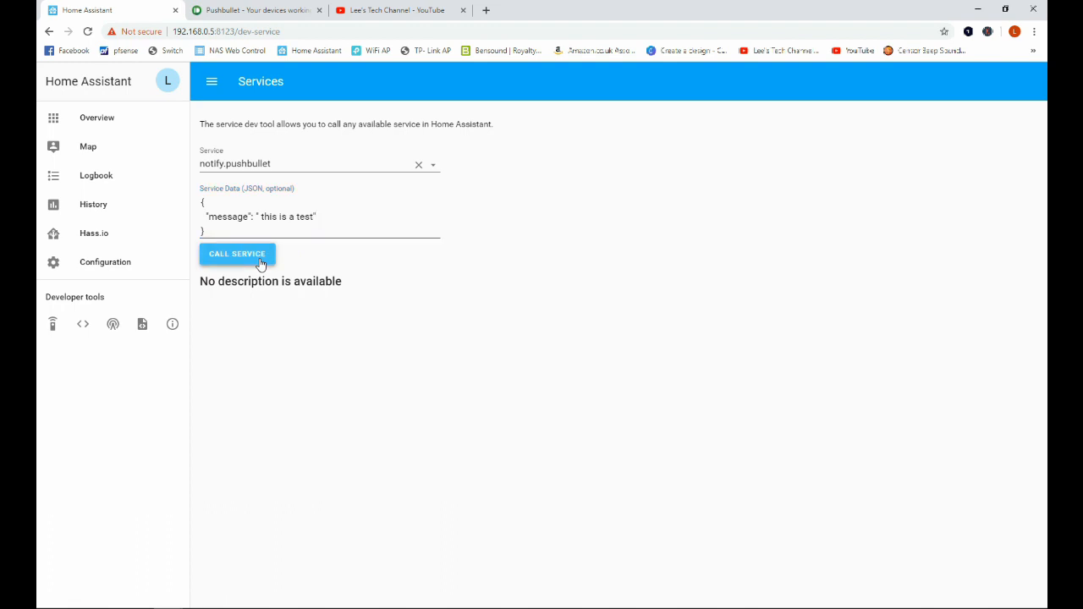
mouse_move(268, 244)
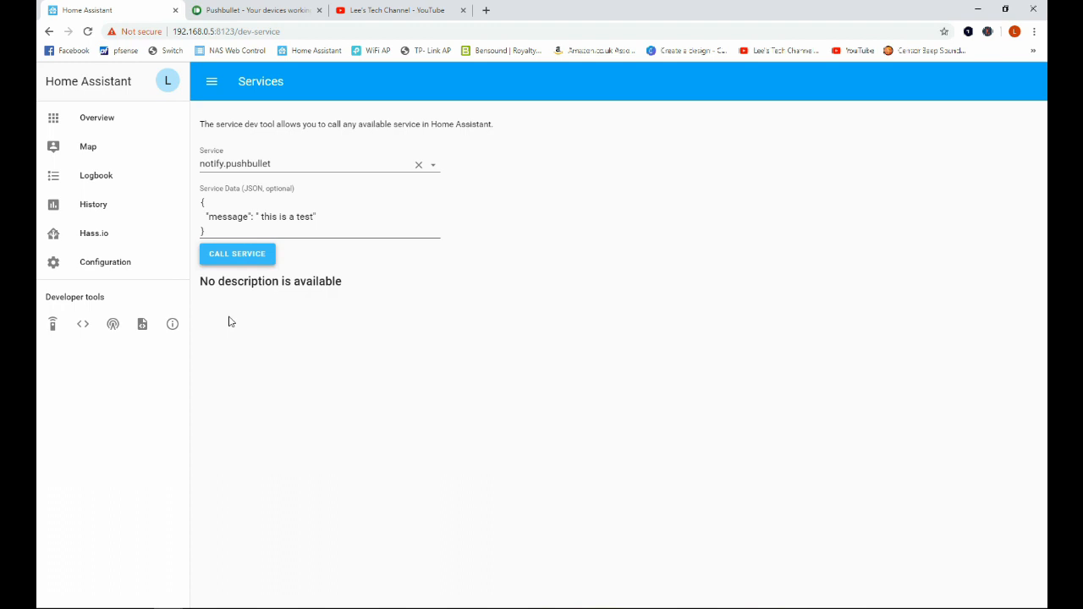
mouse_move(105, 260)
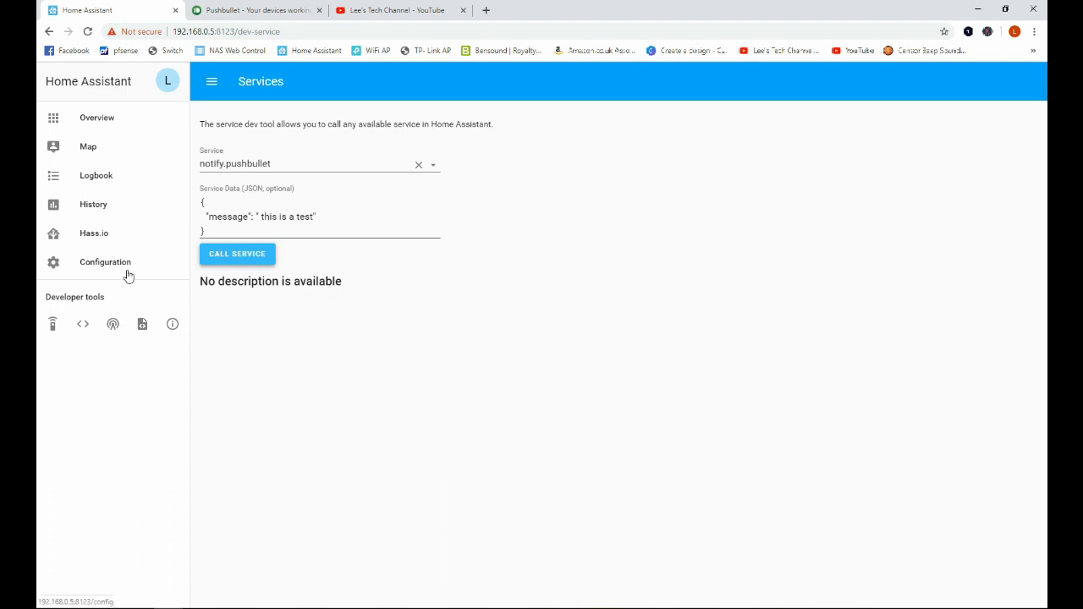
mouse_move(104, 161)
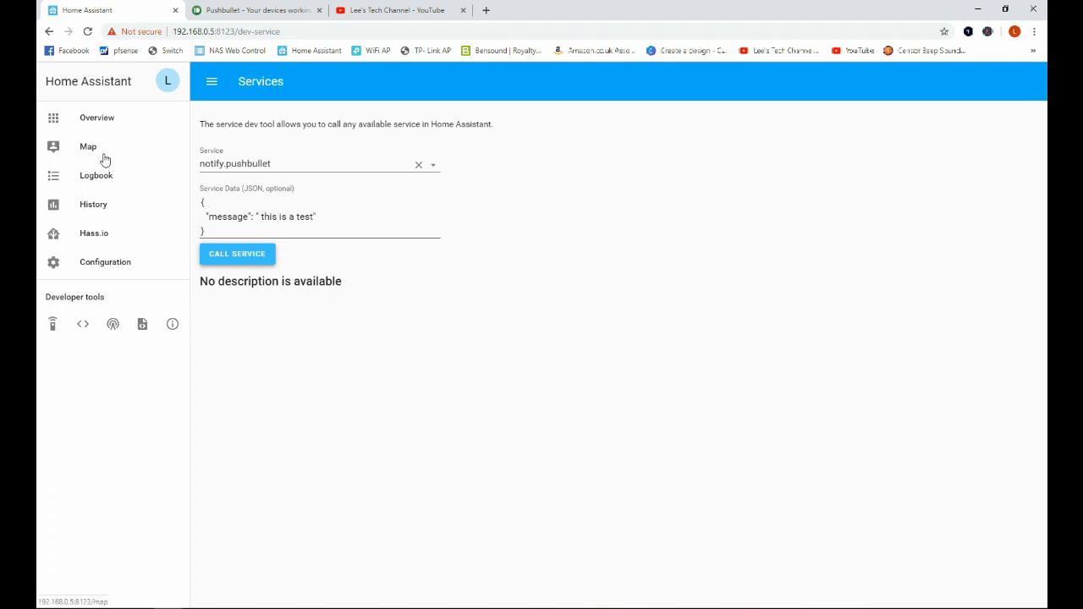
Visit the Overview dashboard, then bring up the Configure Home Assistant page.
left_click(96, 119)
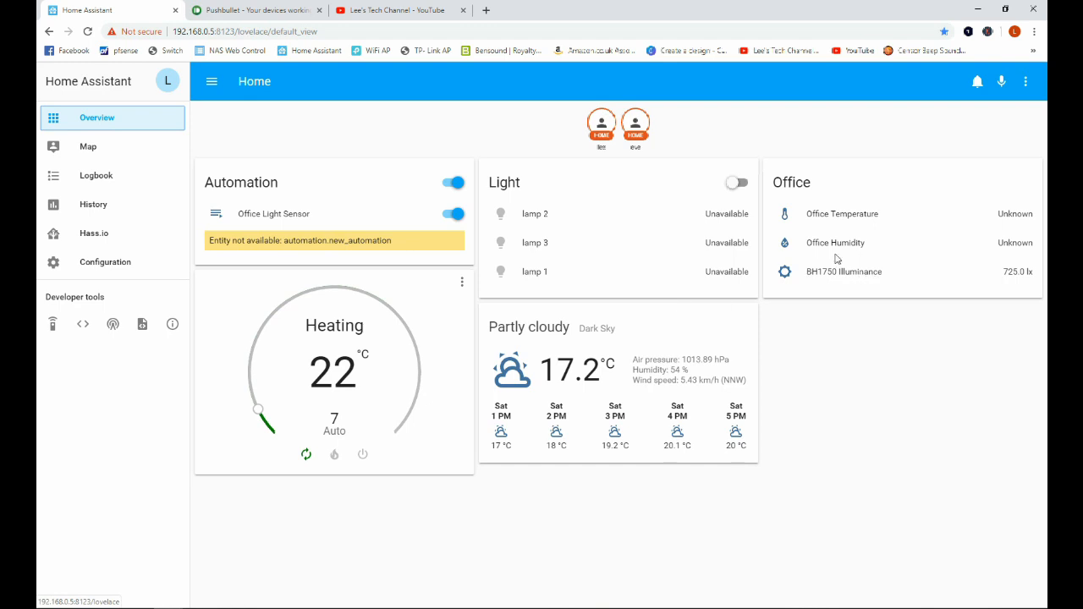
mouse_move(930, 270)
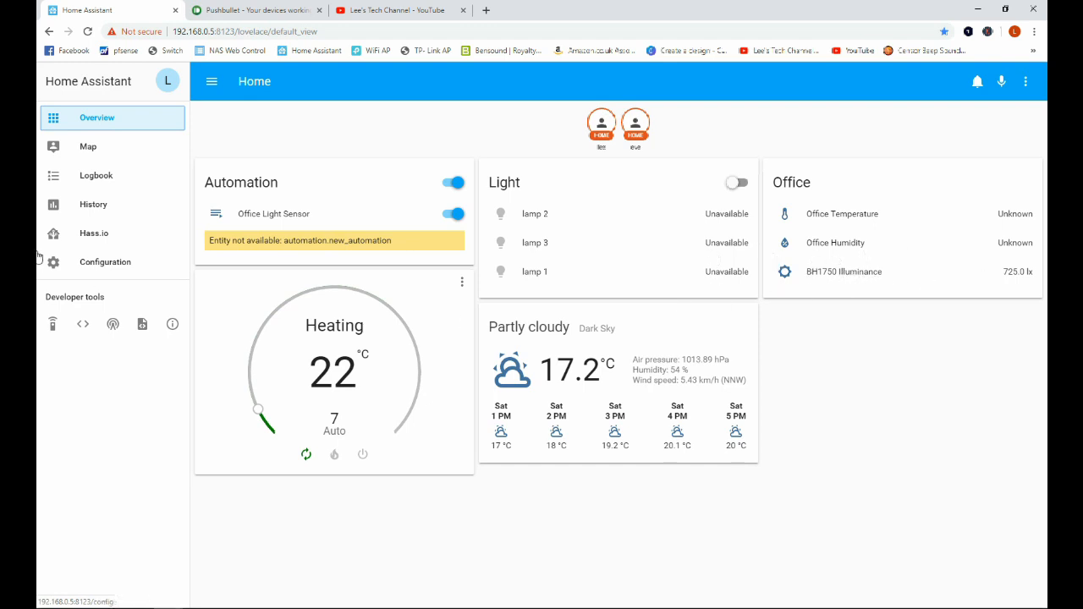
left_click(104, 261)
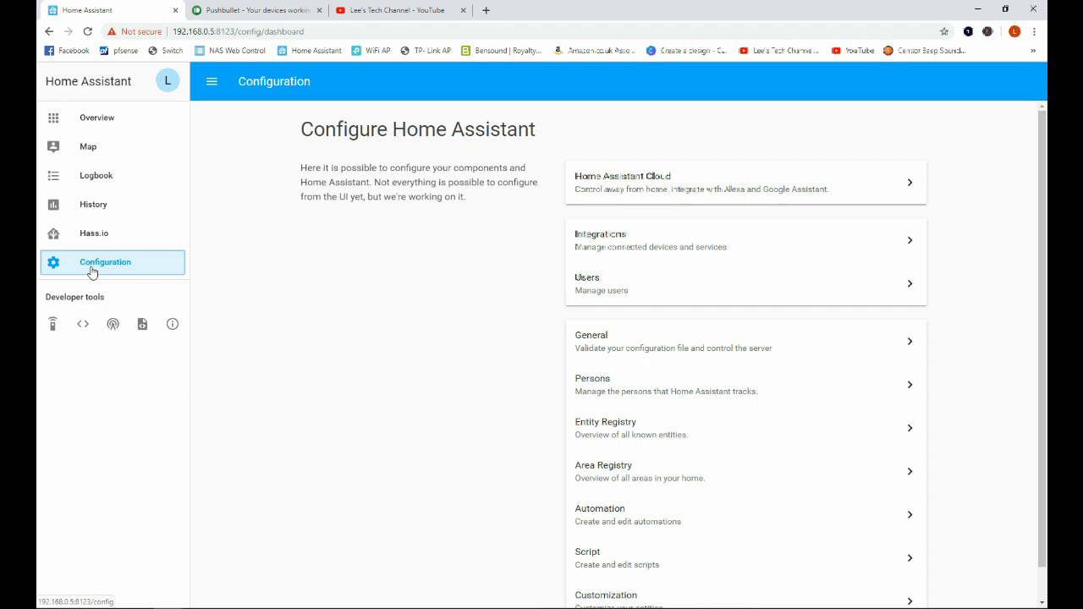
mouse_move(291, 396)
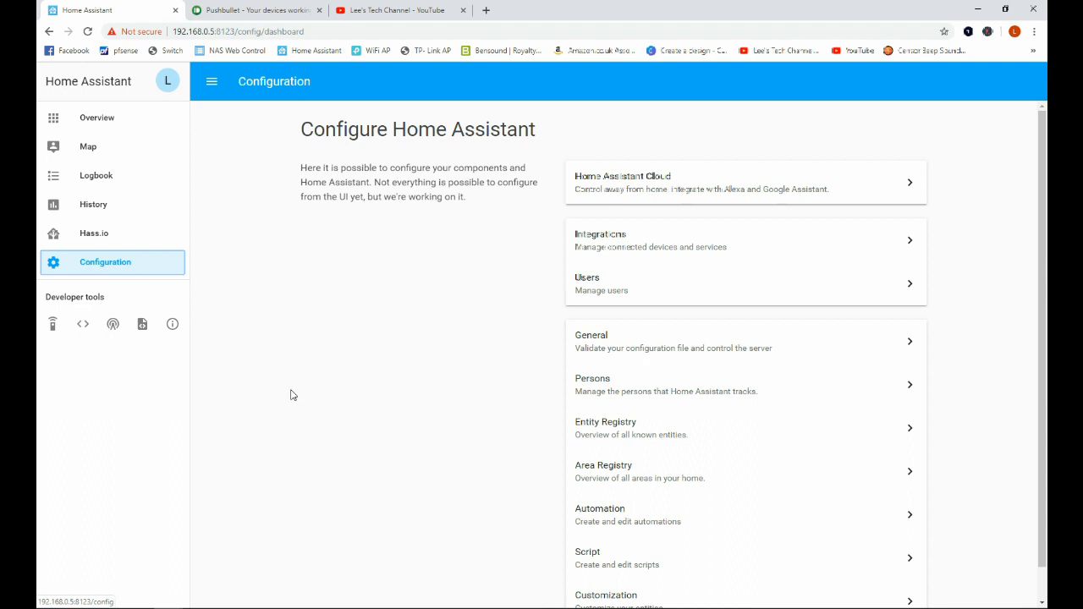
mouse_move(328, 347)
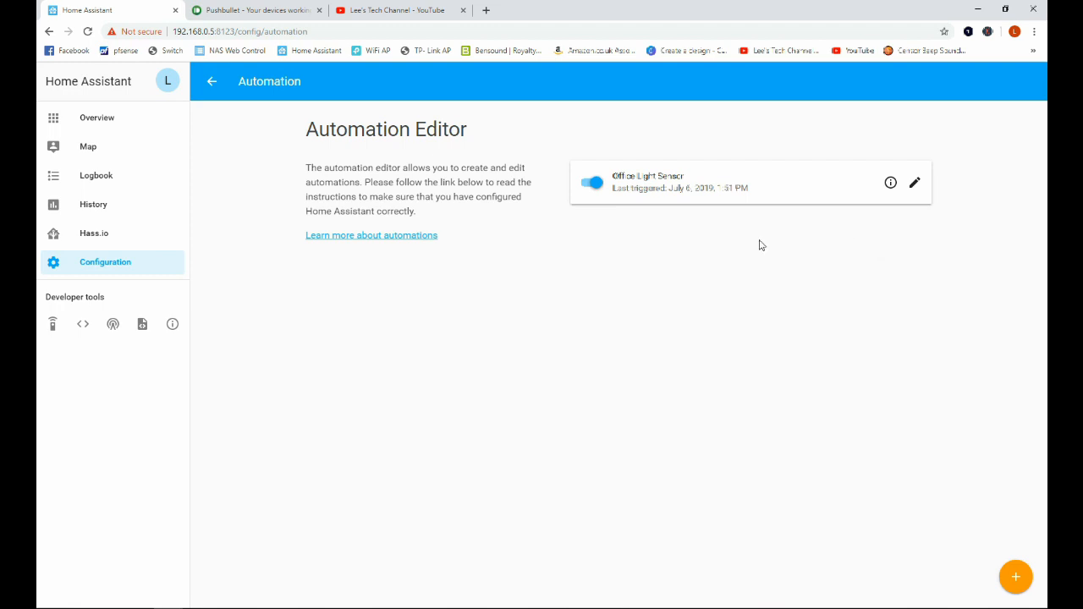
Create a new automation and name it 'Push Bullet'.
left_click(1016, 577)
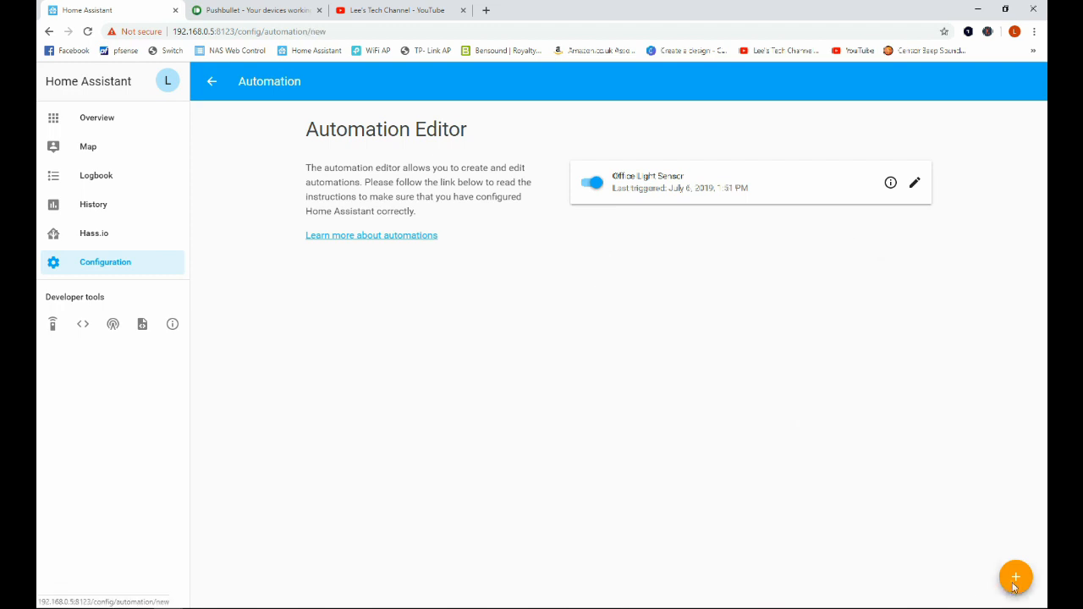
left_click(1015, 577)
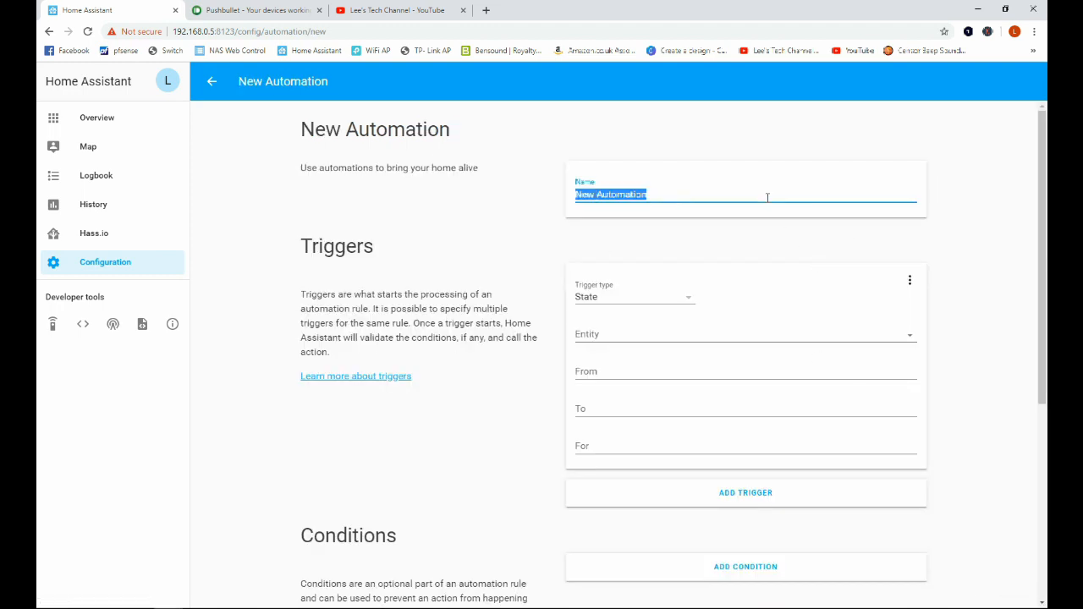
type("P")
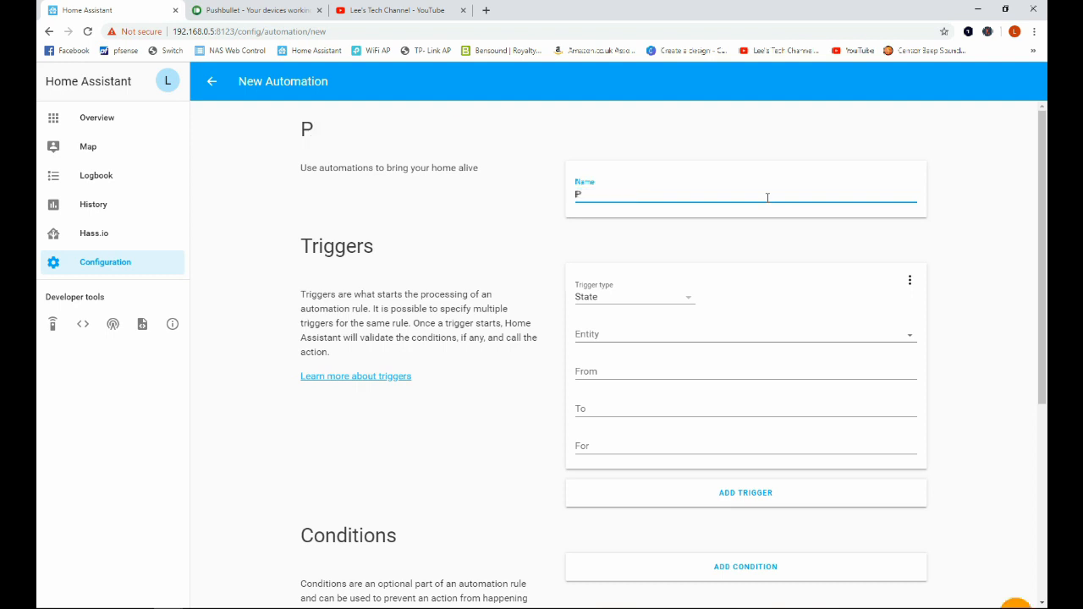
type("ushB")
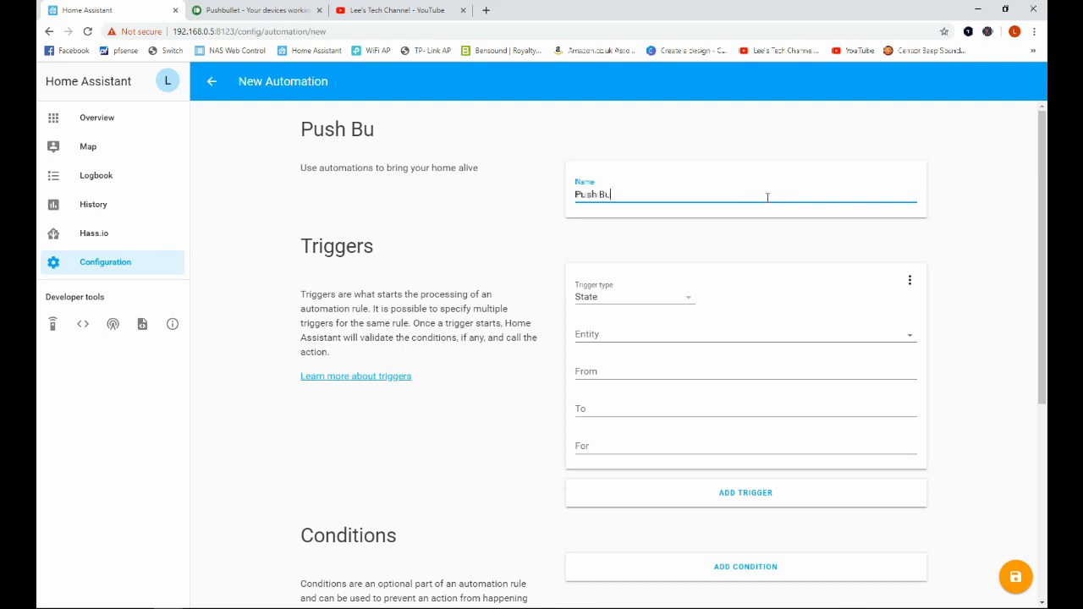
type("llet")
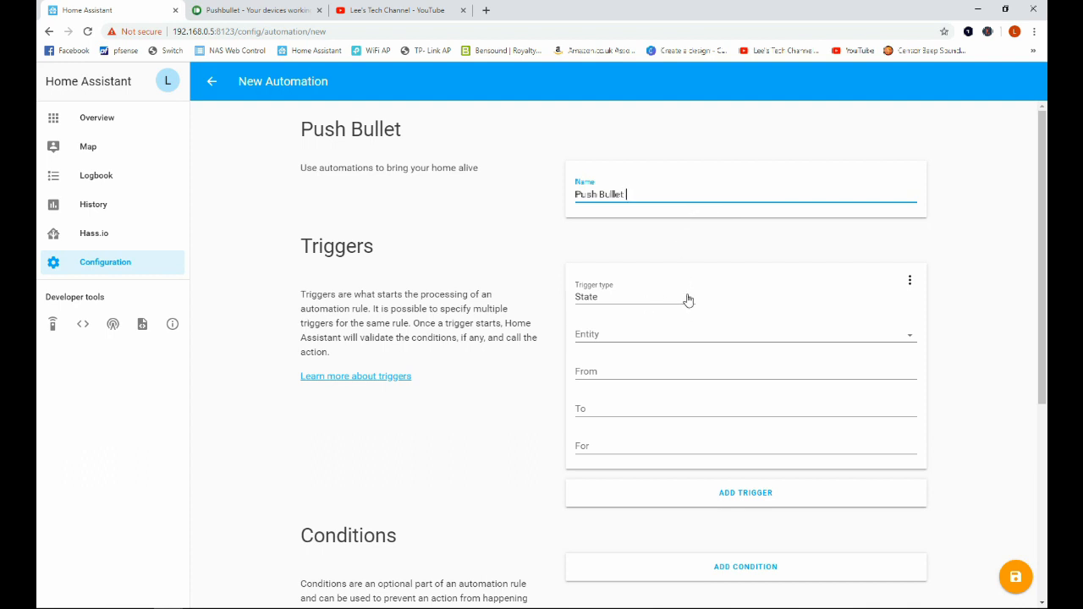
Set a numeric state trigger on sensor.bh1750_illuminance with Below 100.
left_click(635, 296)
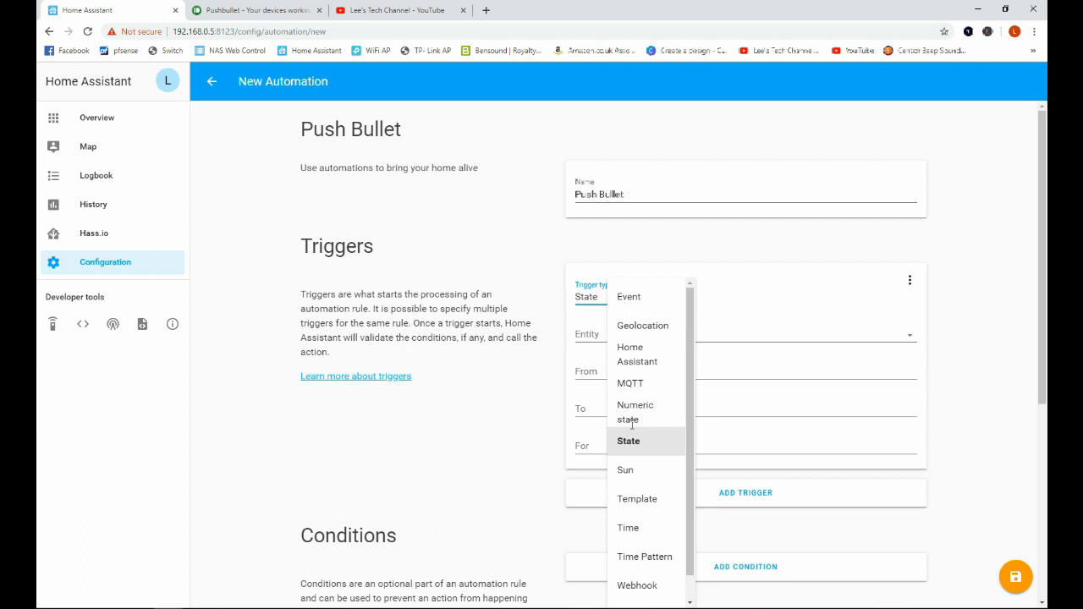
mouse_move(637, 418)
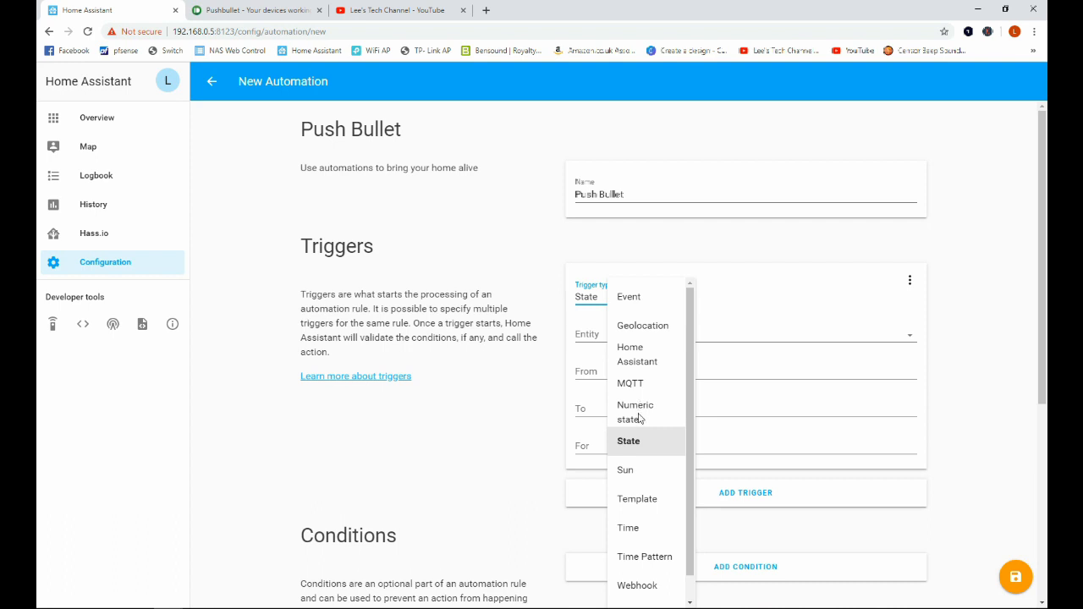
mouse_move(653, 419)
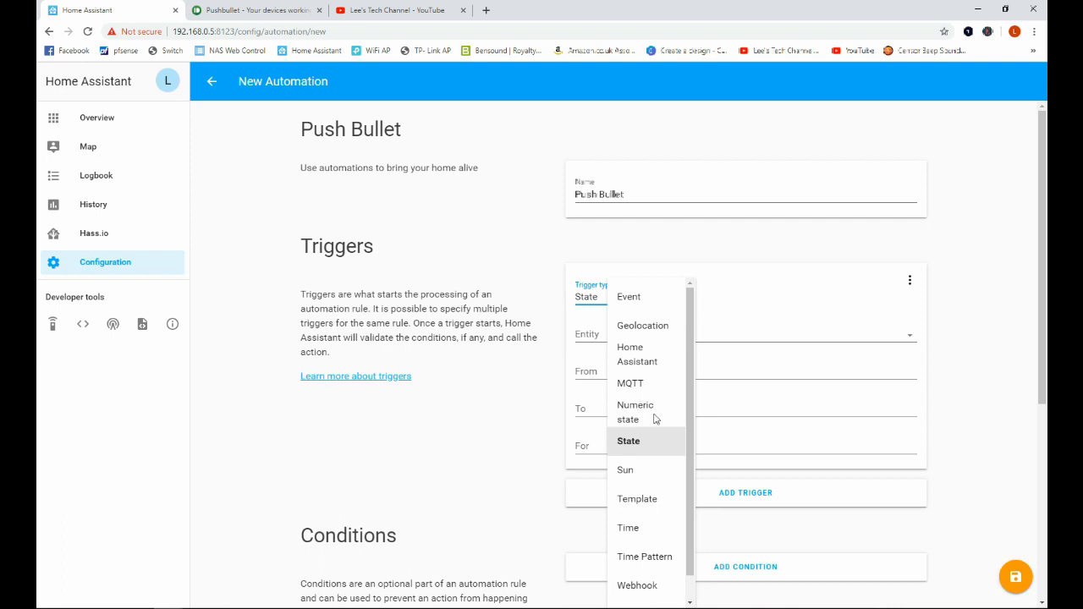
left_click(637, 413)
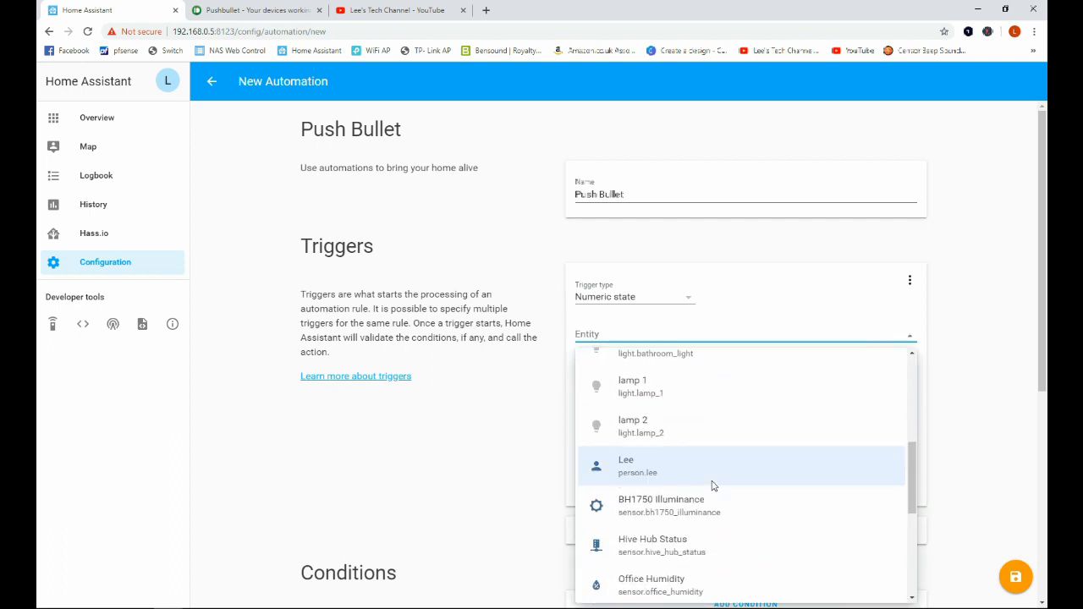
left_click(668, 504)
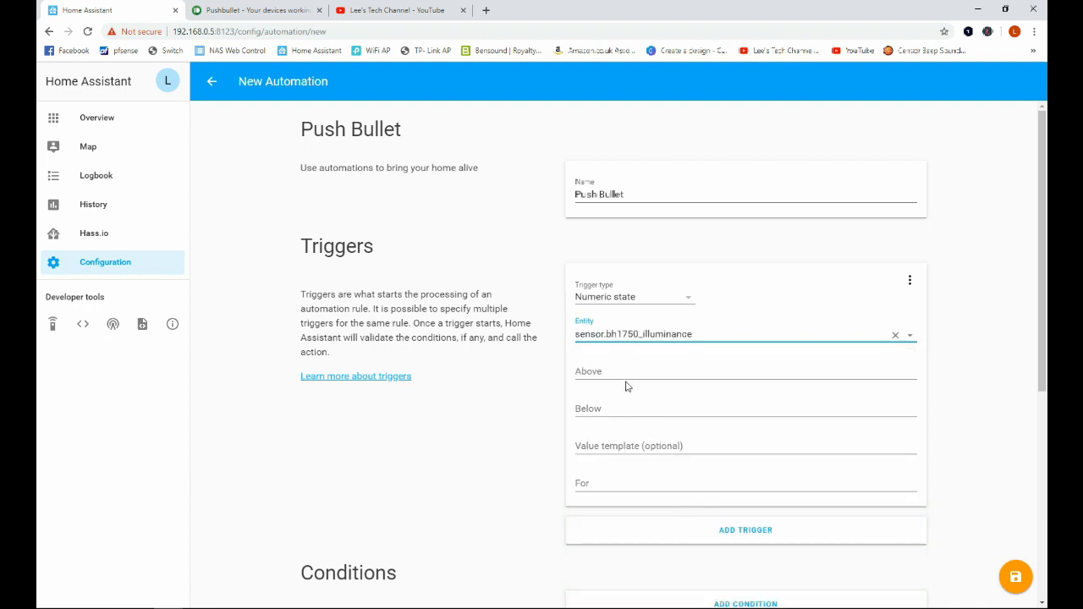
left_click(745, 408)
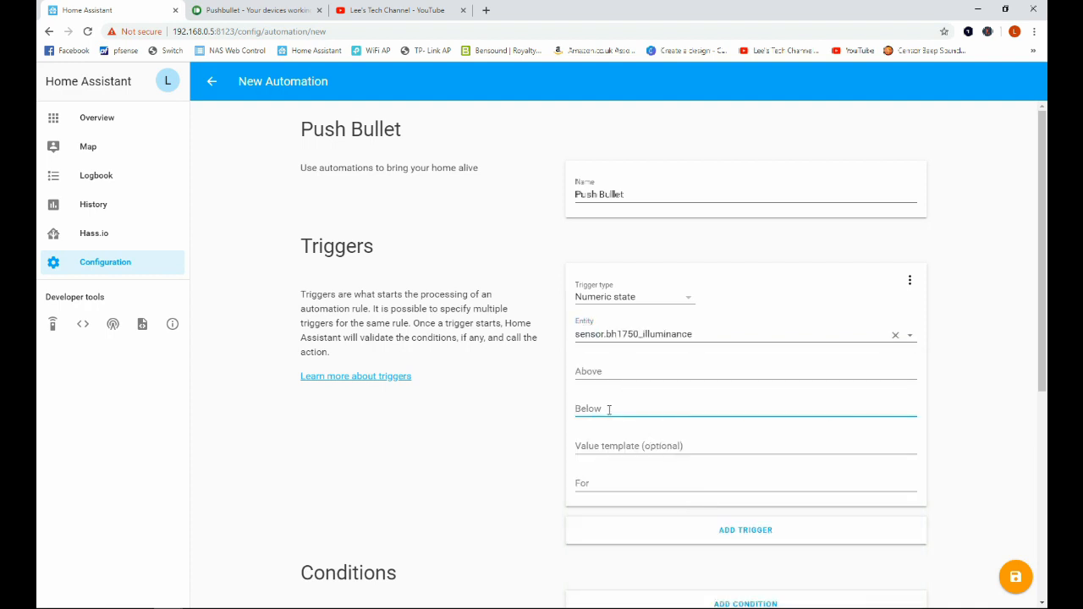
type("100")
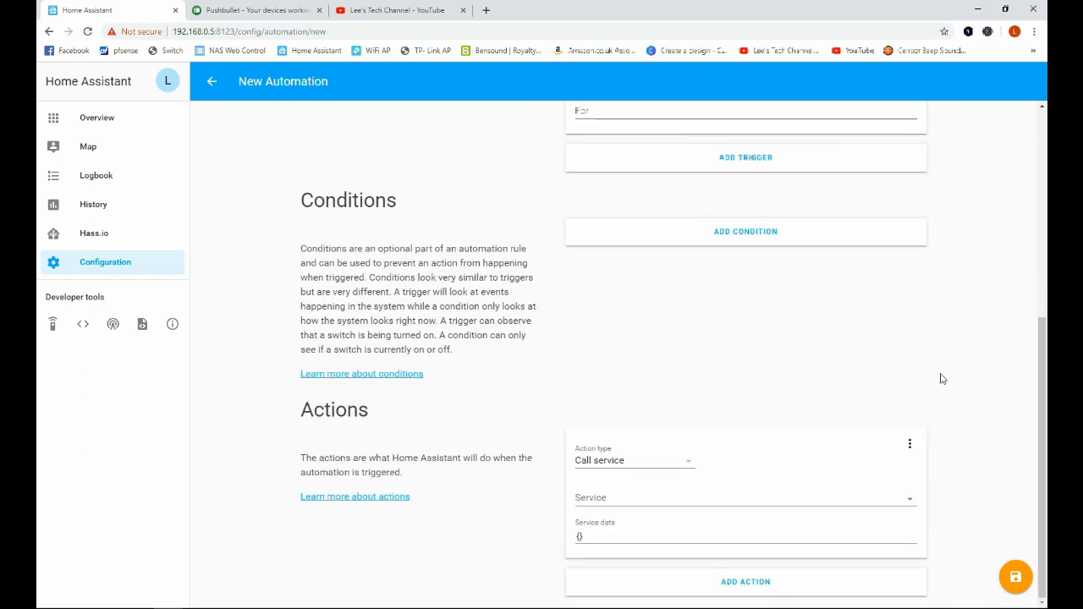
mouse_move(687, 470)
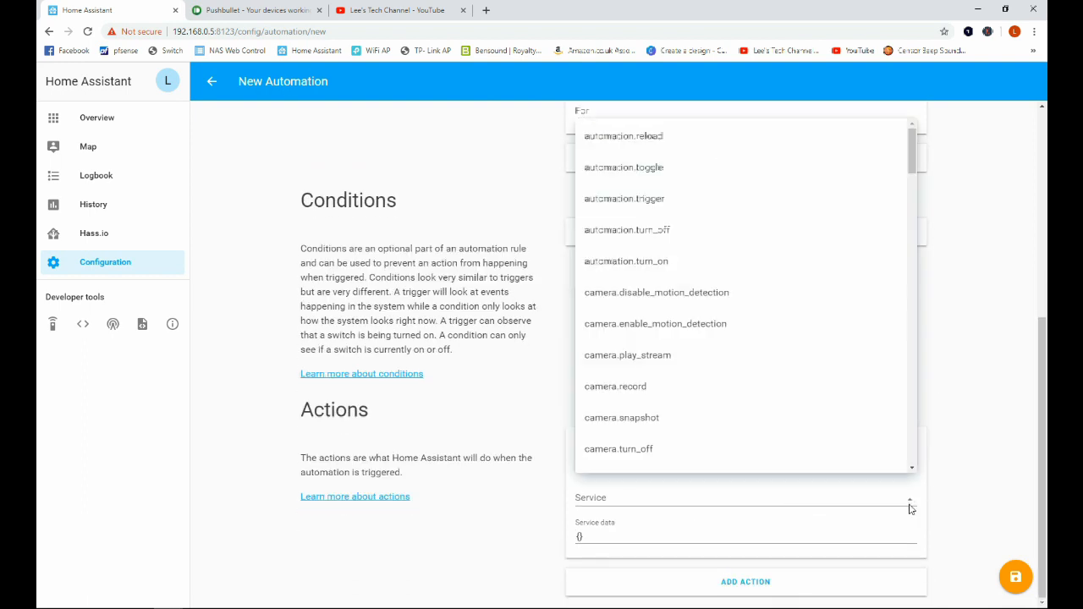
Choose notify.pushbullet as the action's service and move to its service data field.
scroll("down", 3)
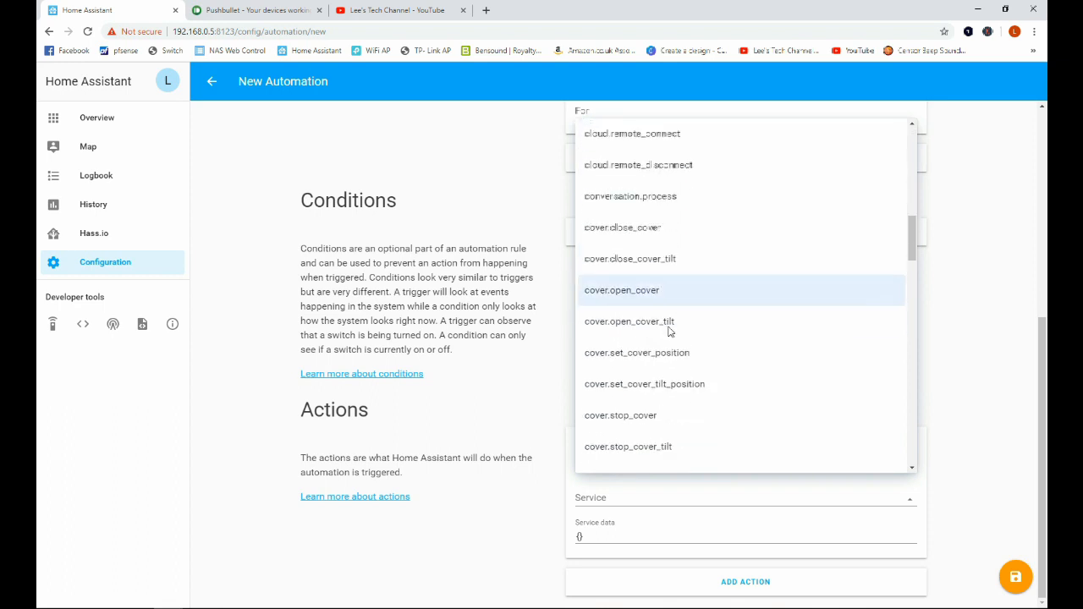
scroll("down", 3)
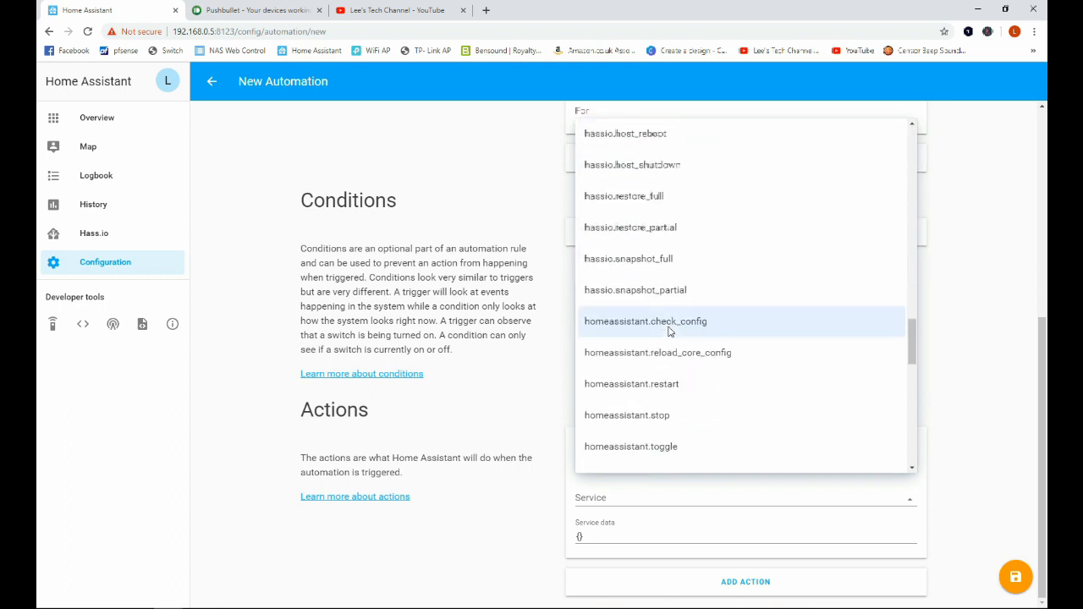
scroll("down", 3)
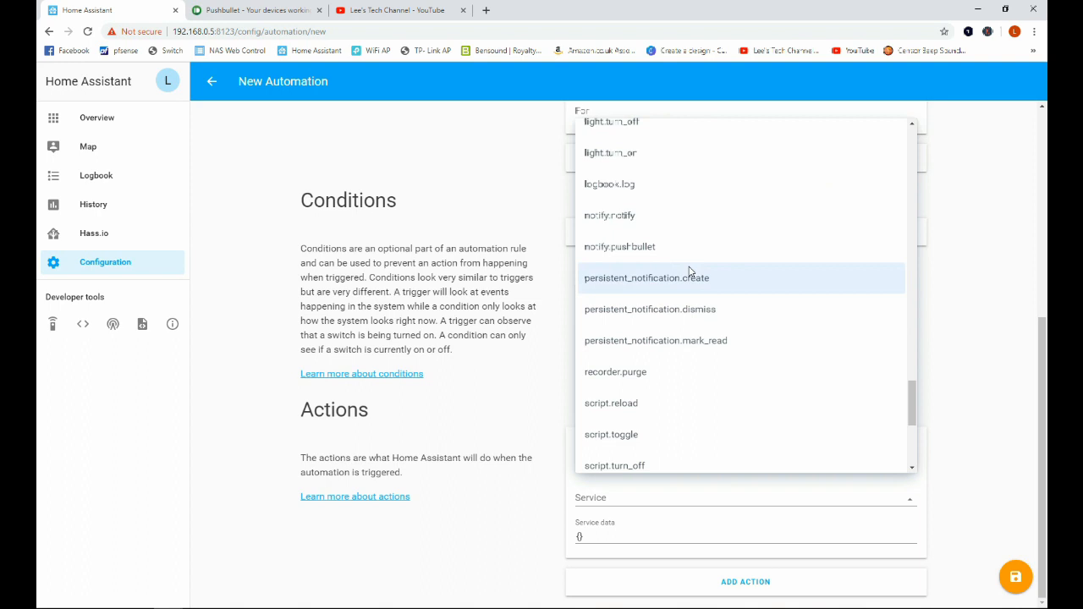
left_click(619, 247)
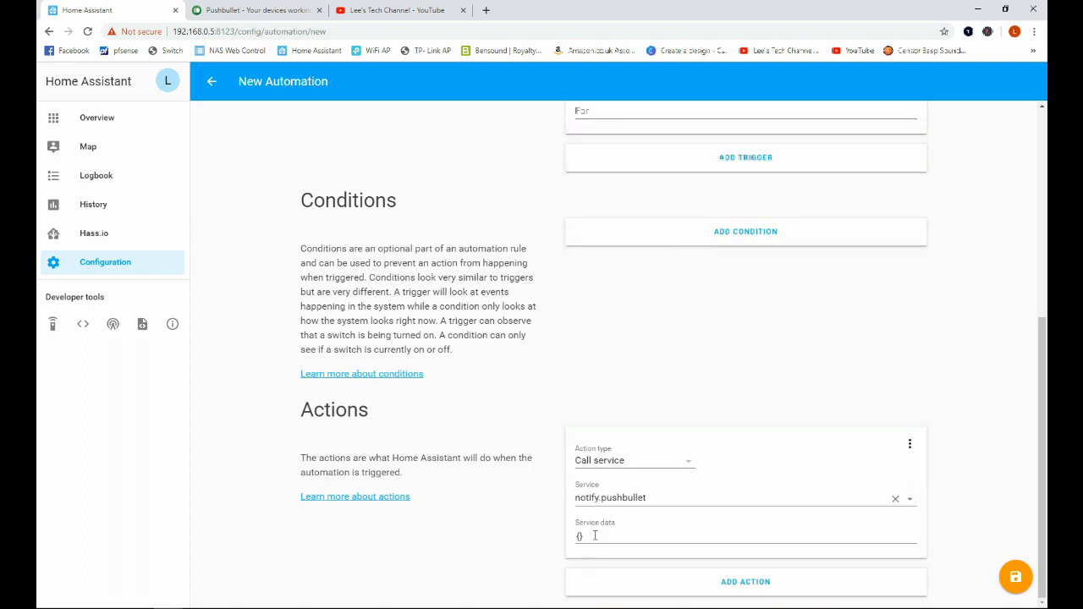
left_click(744, 534)
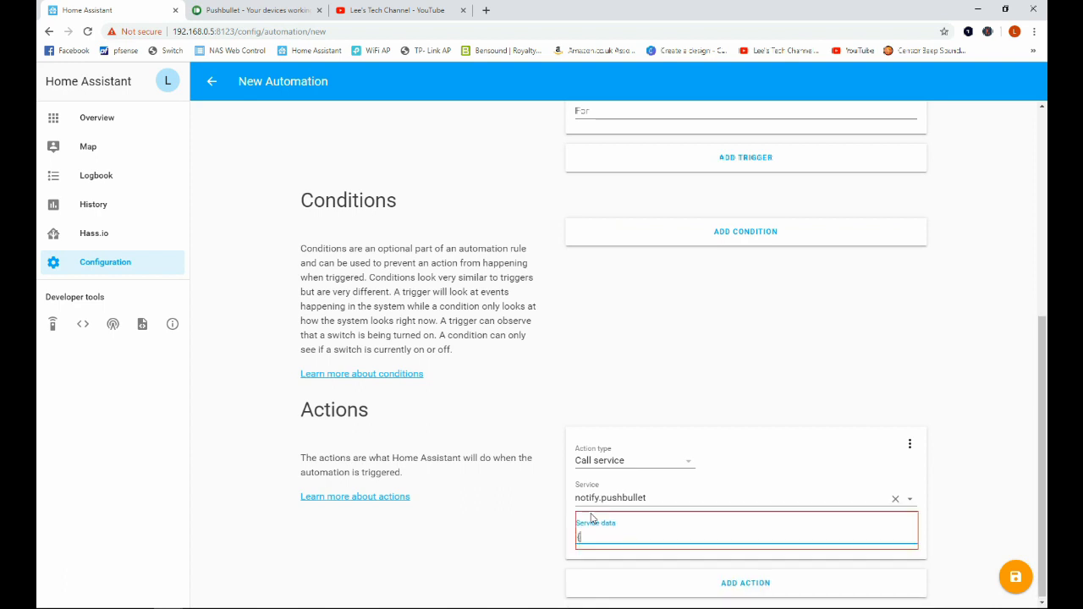
Enter service data "message": "The office is dark" inside the braces.
key("enter")
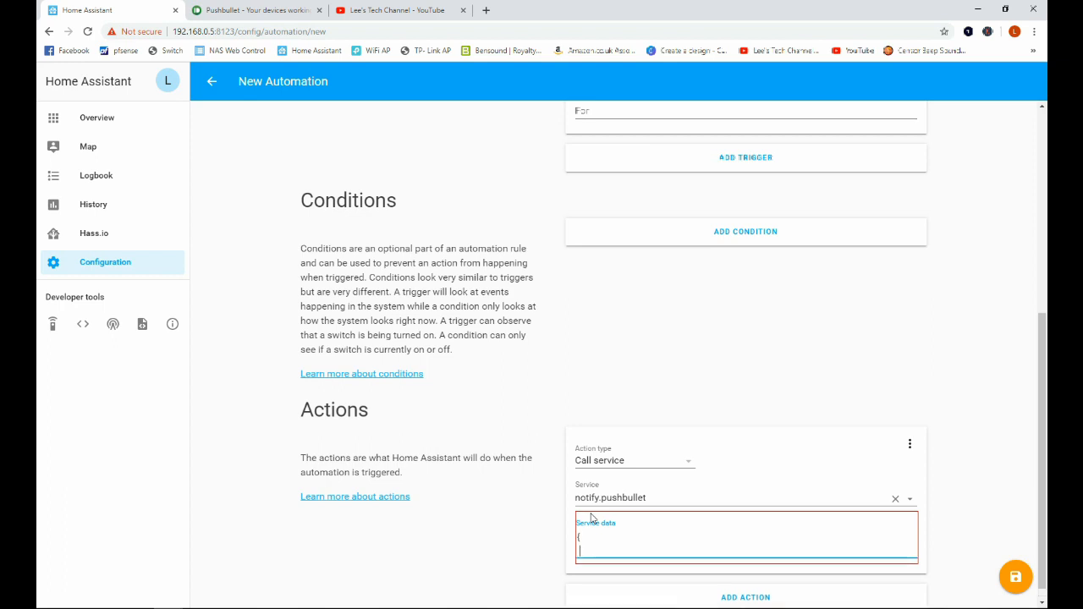
type("\"m")
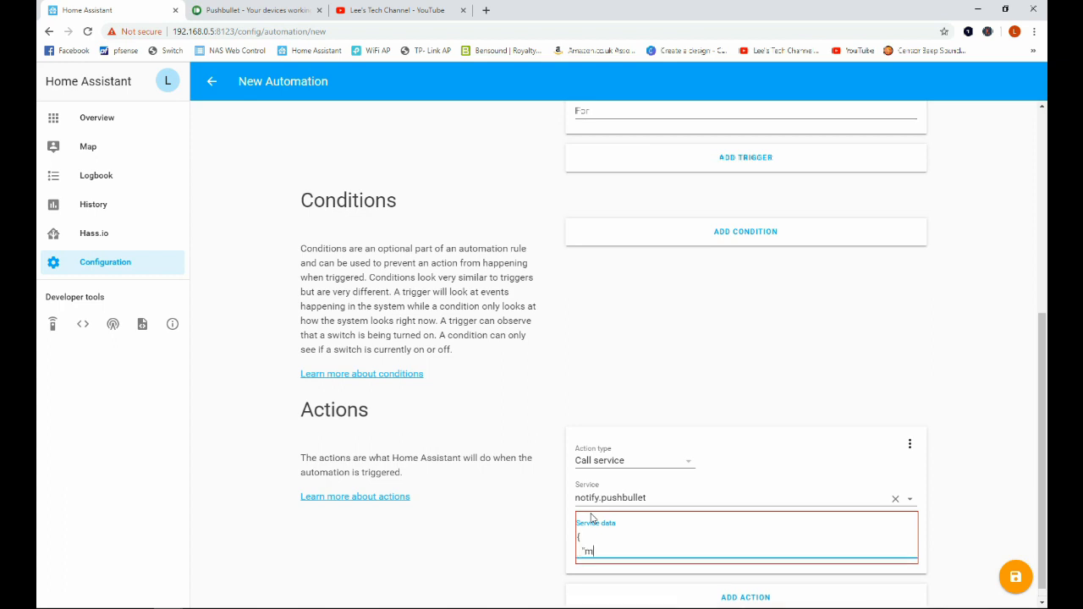
type("essage\": \"")
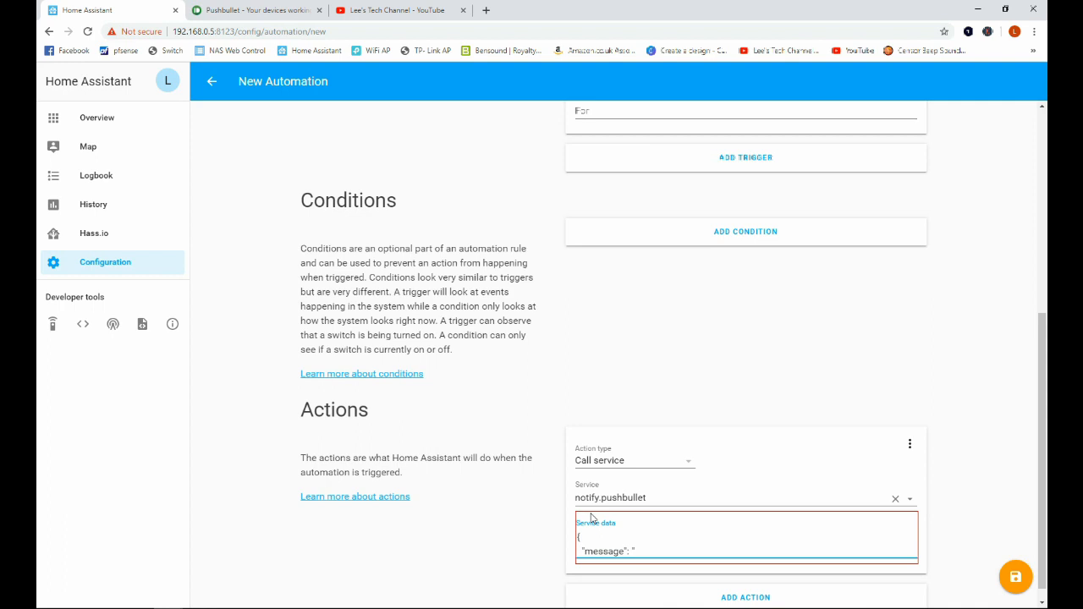
type("The")
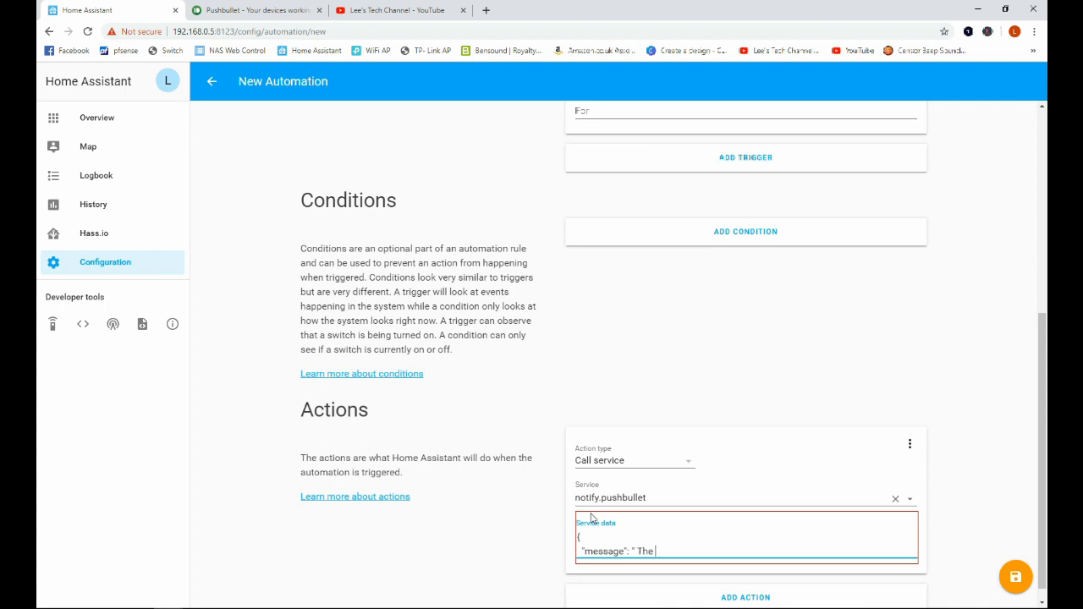
type("office is dar")
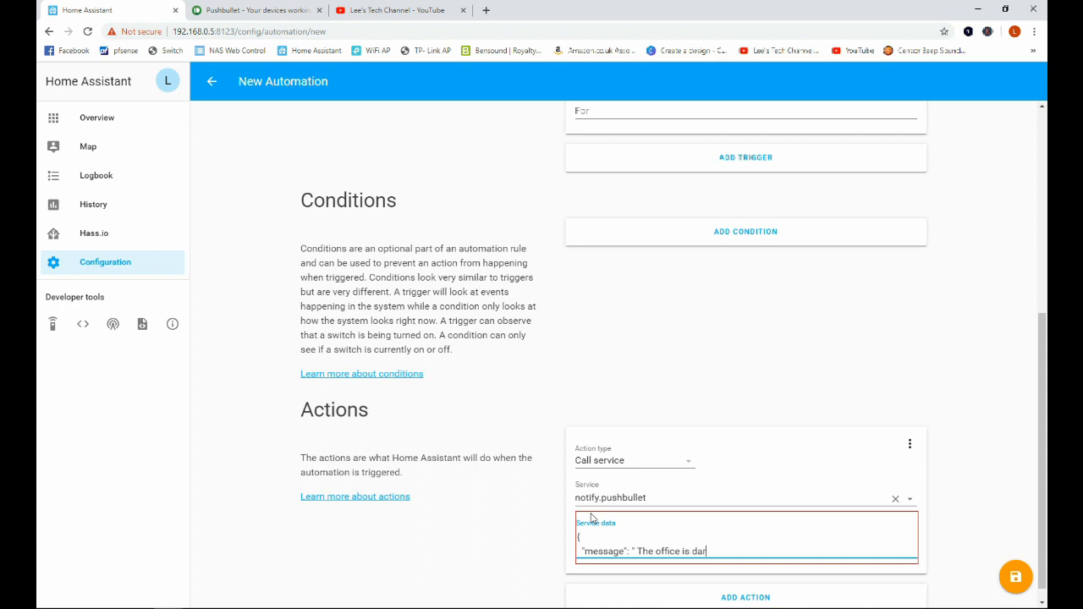
type("k")
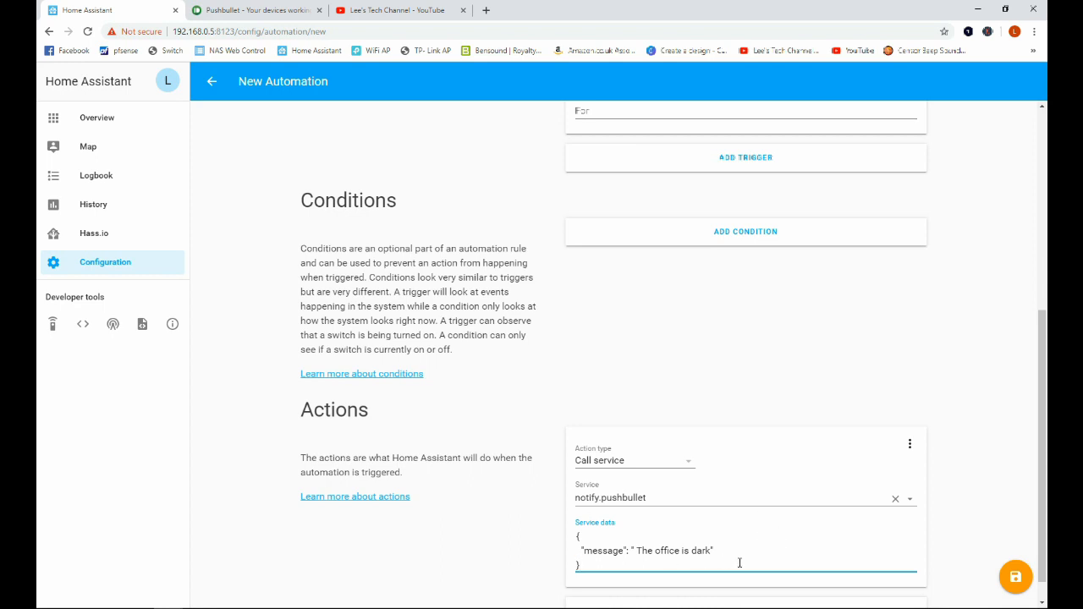
mouse_move(761, 549)
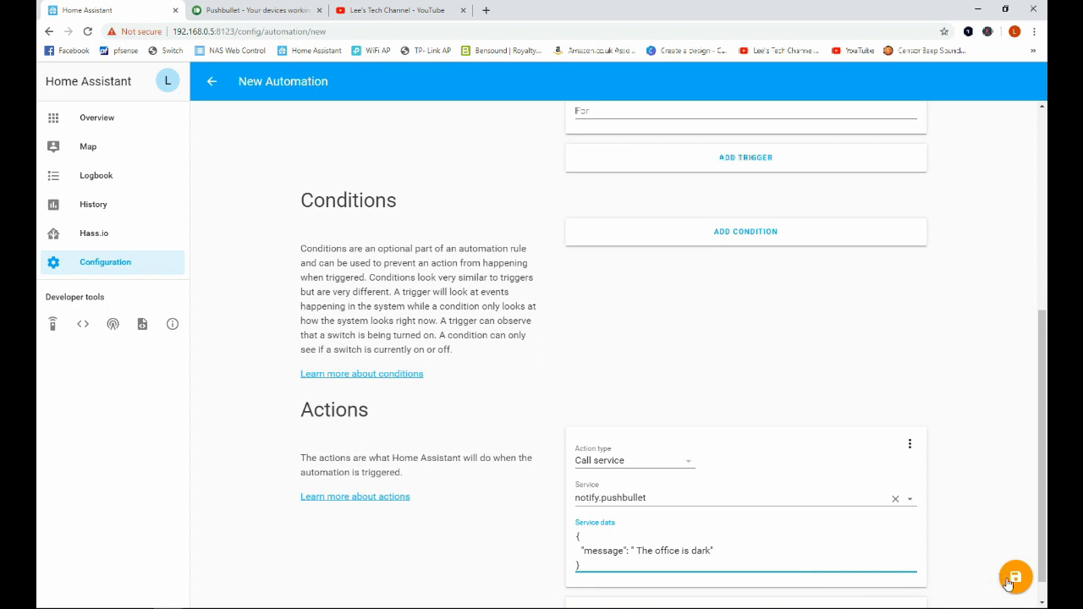
Save the Push Bullet automation and go to the Overview dashboard's options menu.
left_click(1016, 575)
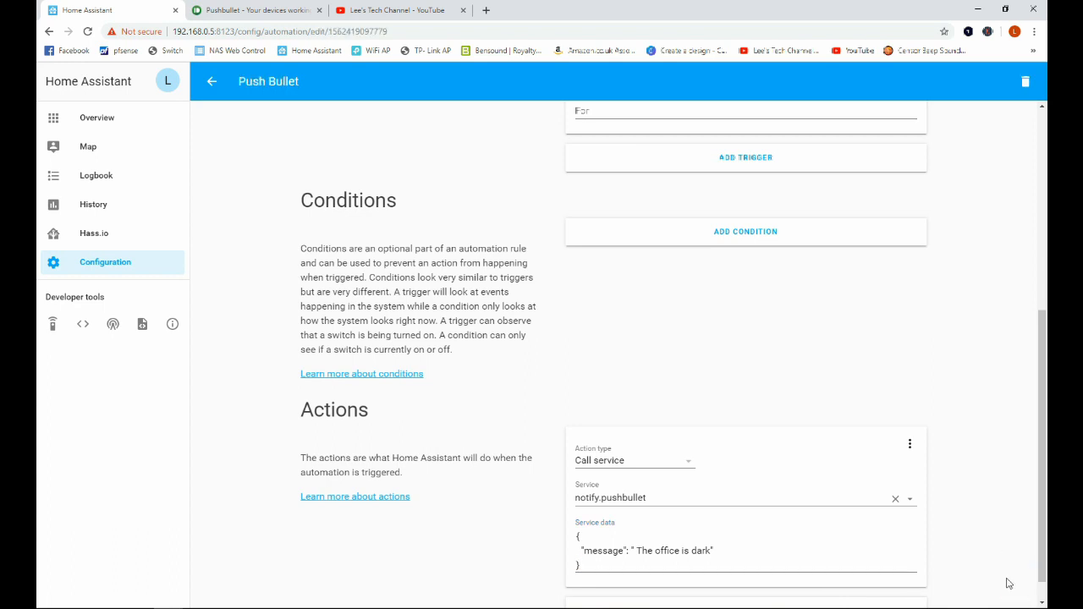
left_click(96, 119)
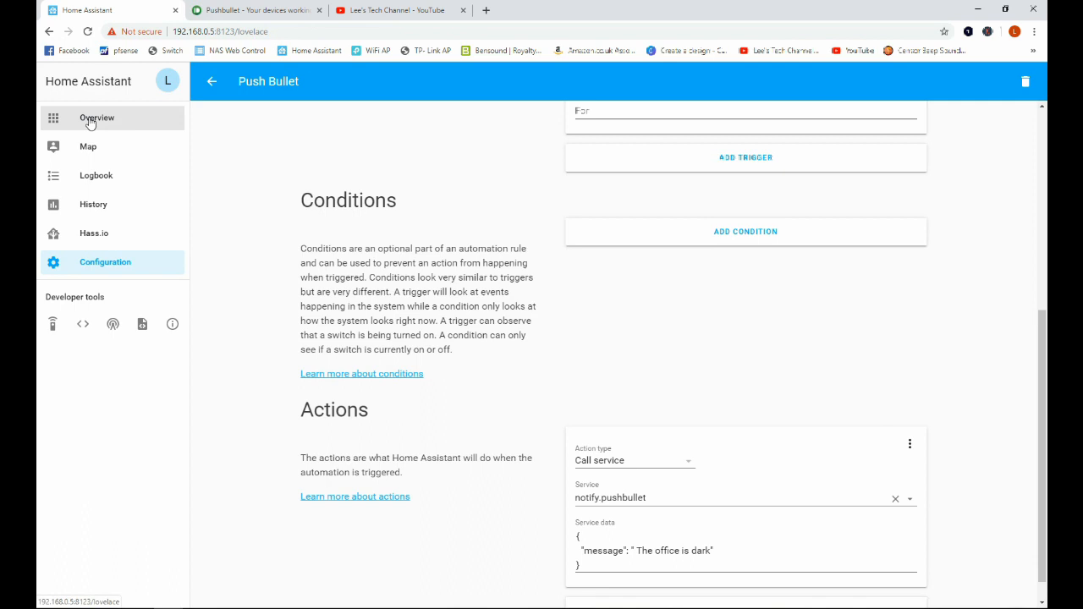
left_click(96, 119)
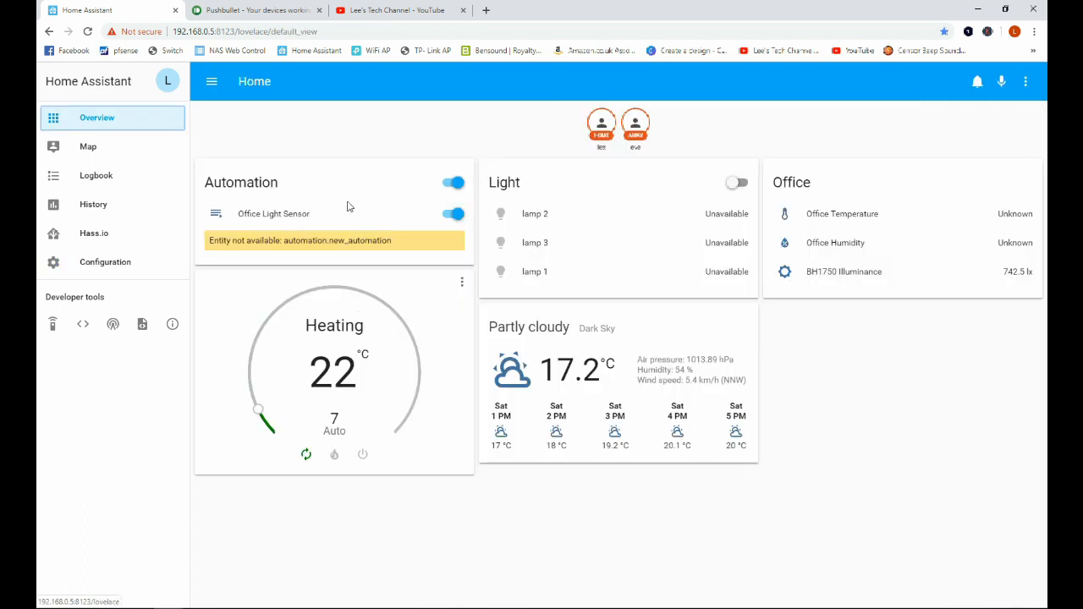
mouse_move(978, 81)
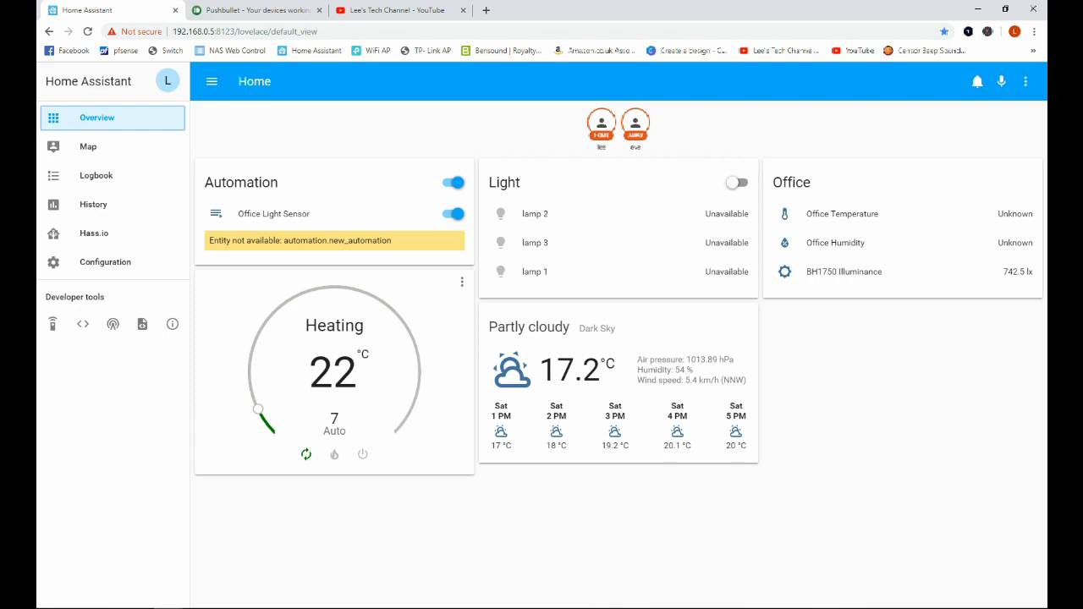
left_click(1026, 82)
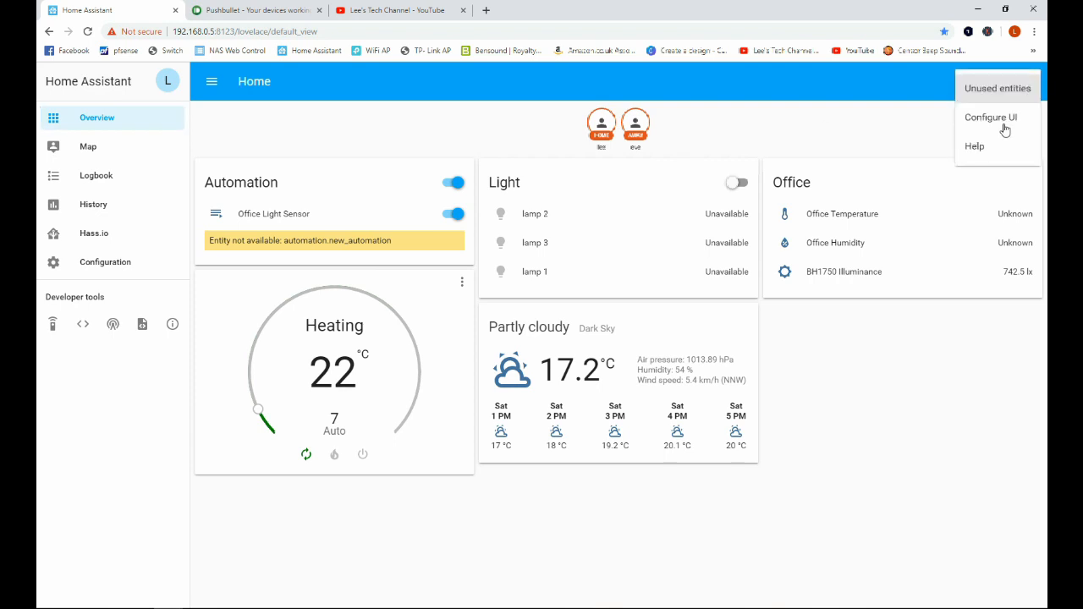
Via Configure UI, swap the Automation card's new_automation entity for automation.push_bullet and save.
left_click(988, 117)
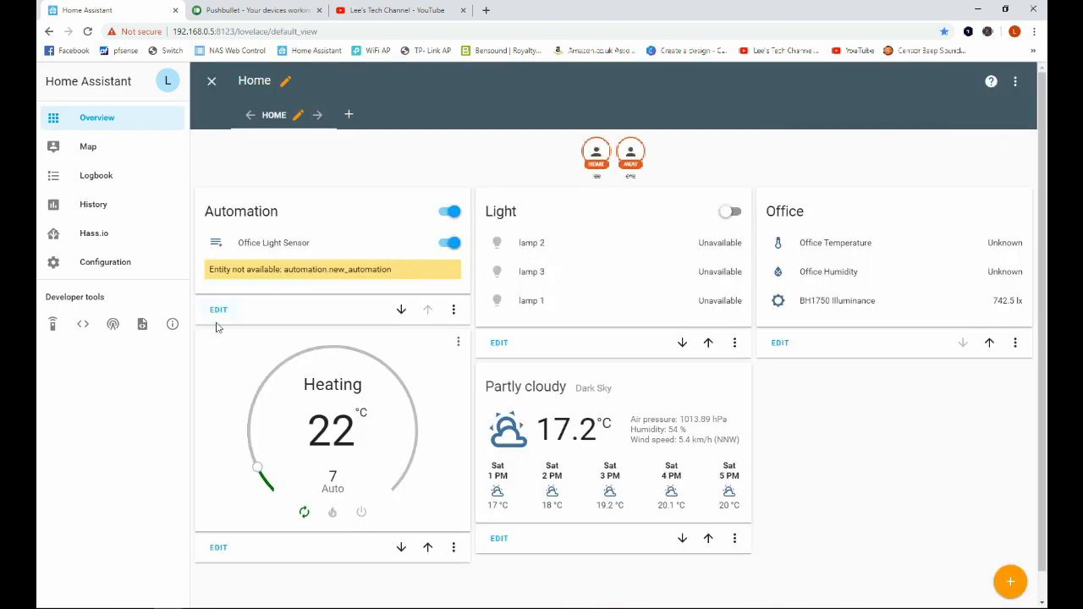
left_click(219, 308)
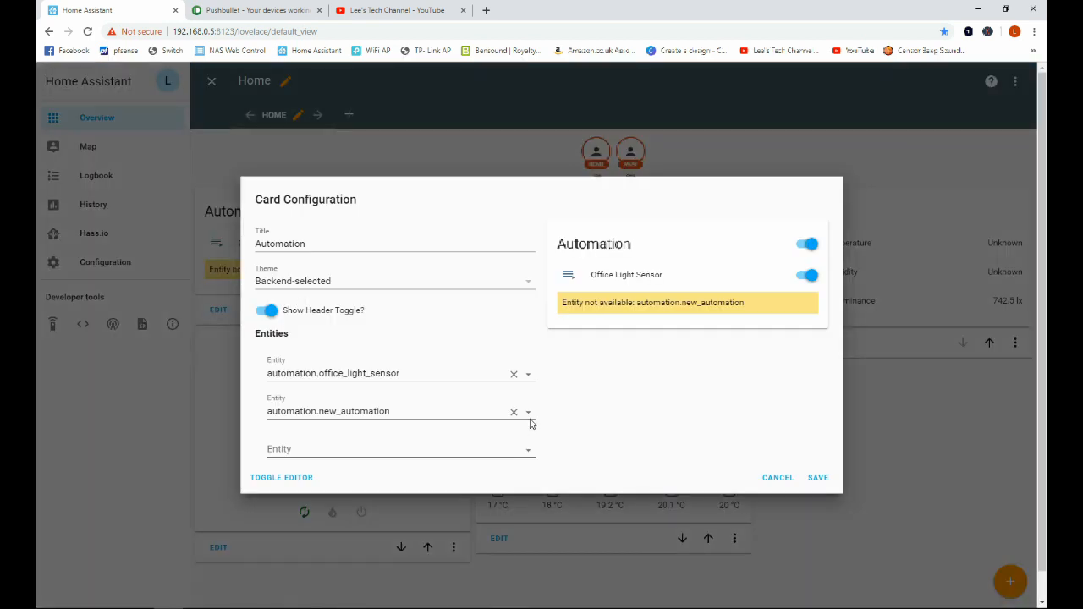
left_click(398, 411)
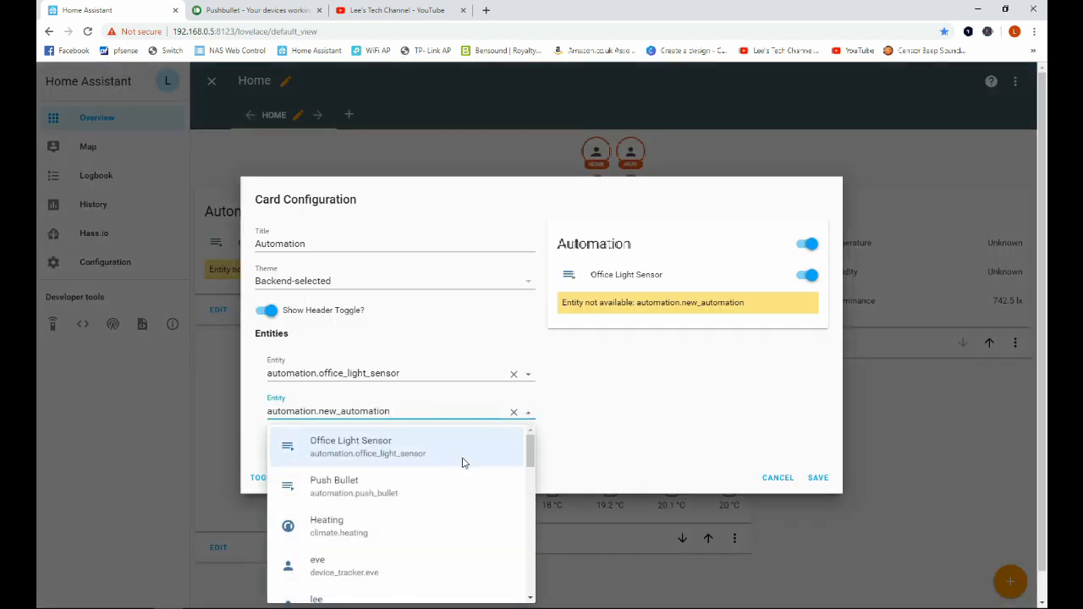
left_click(335, 485)
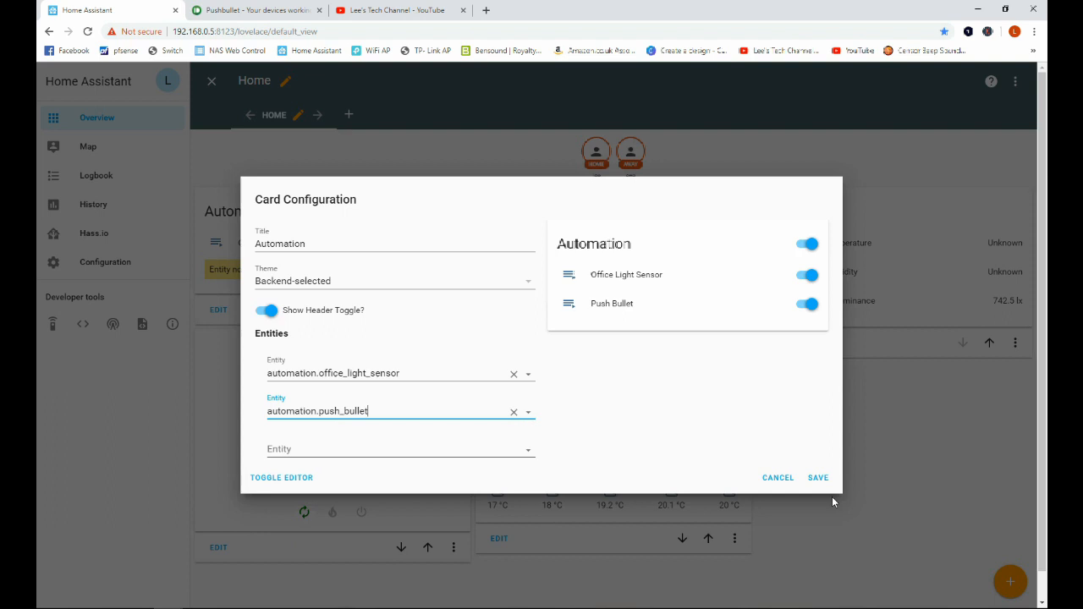
left_click(817, 477)
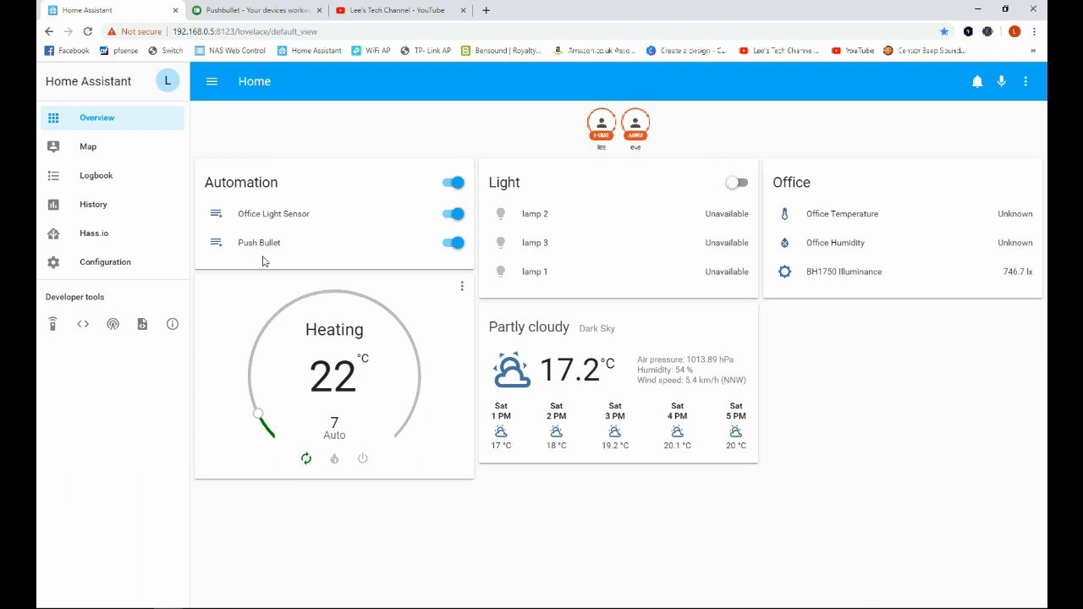
mouse_move(264, 252)
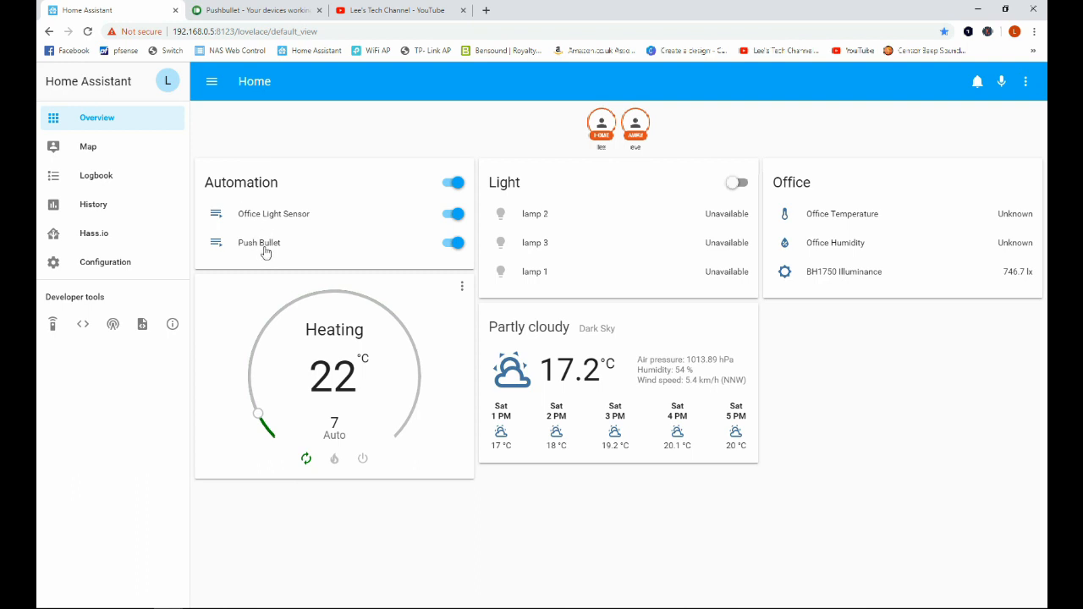
Trigger the Push Bullet automation once from its details dialog.
left_click(257, 244)
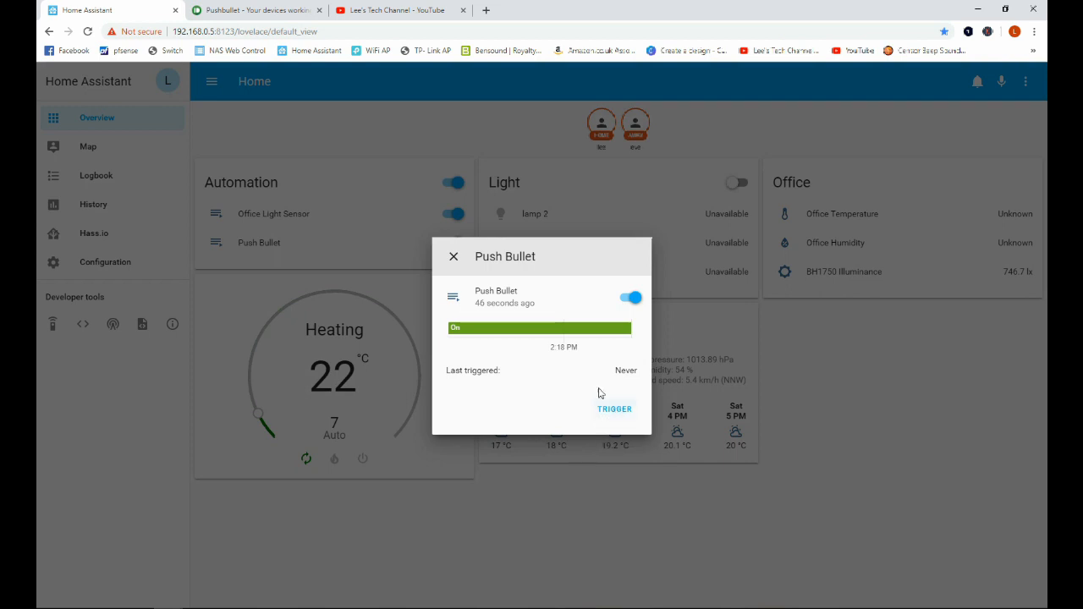
left_click(453, 255)
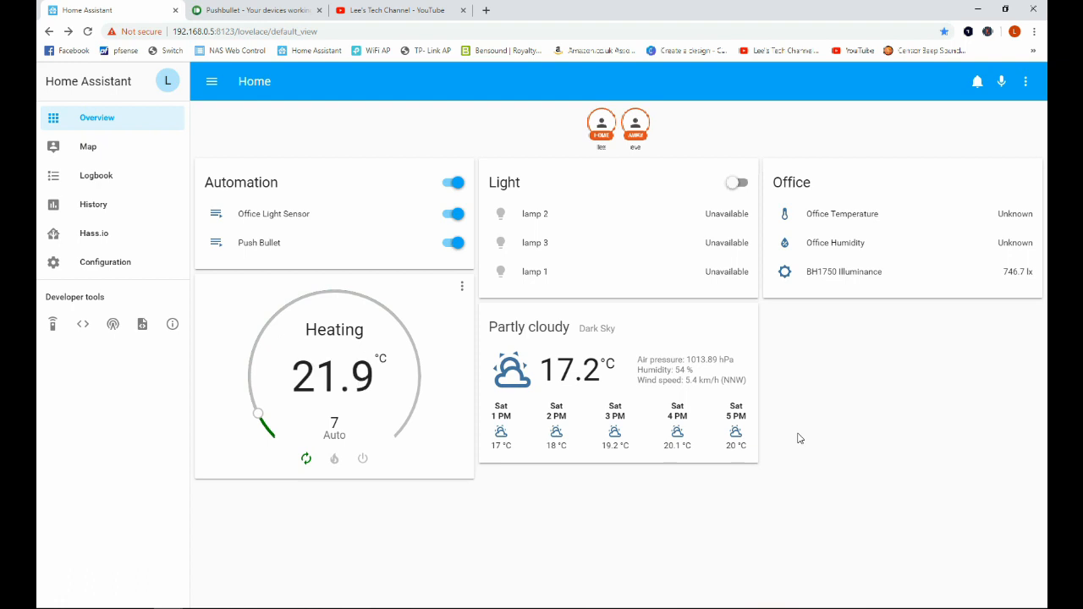
mouse_move(944, 298)
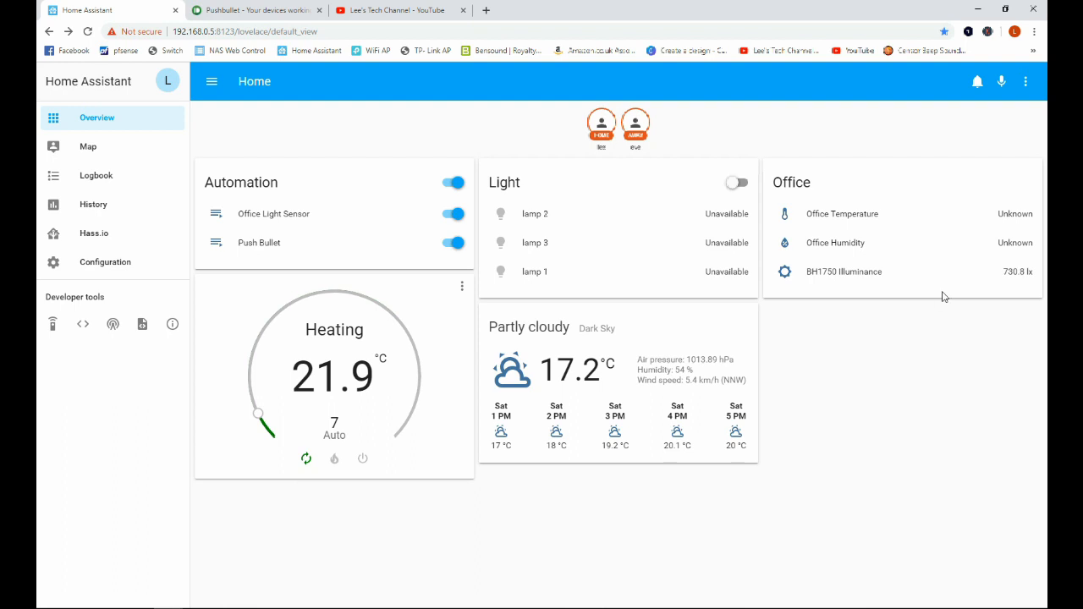